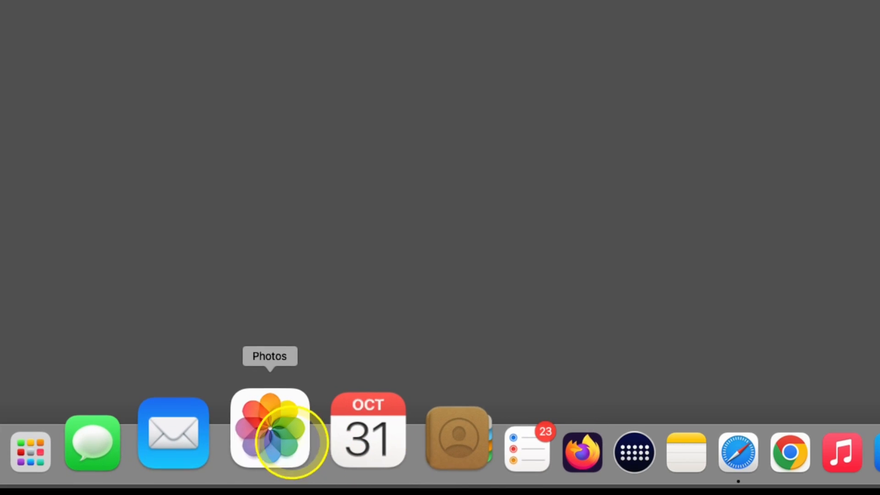
# Launch Photos from the Dock and select the covered-bridge selfie in the album
pyautogui.click(269, 432)
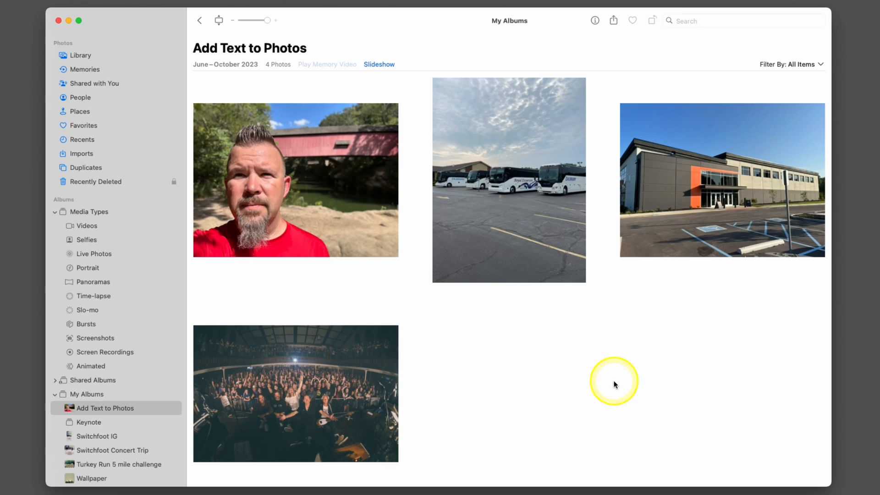
pyautogui.moveTo(475, 329)
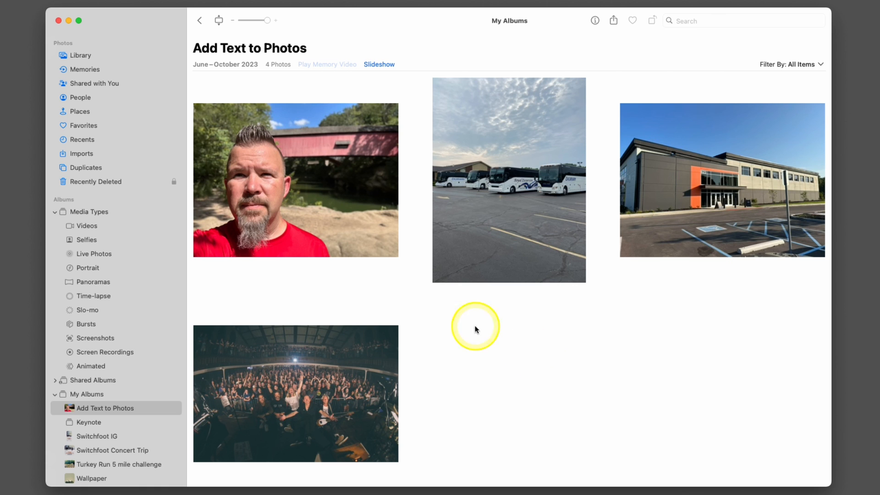
pyautogui.click(302, 179)
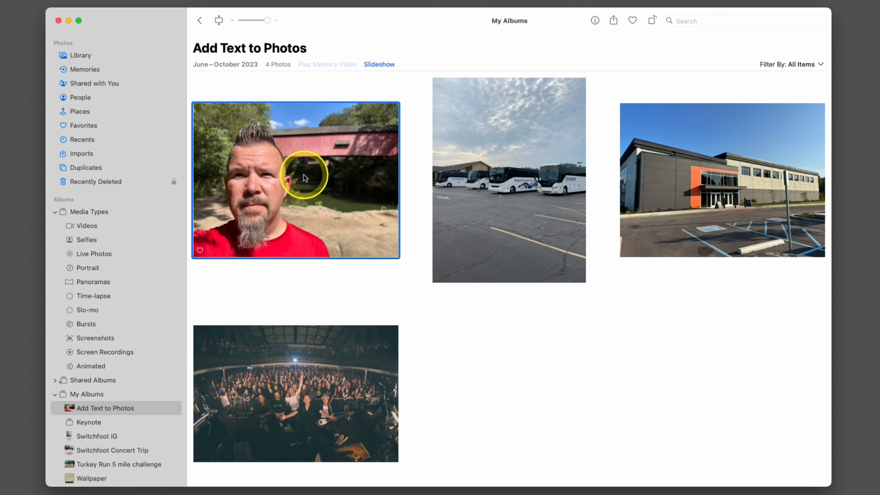
# View the selfie full size, enter Edit and launch the Markup extension on it
pyautogui.doubleClick(294, 178)
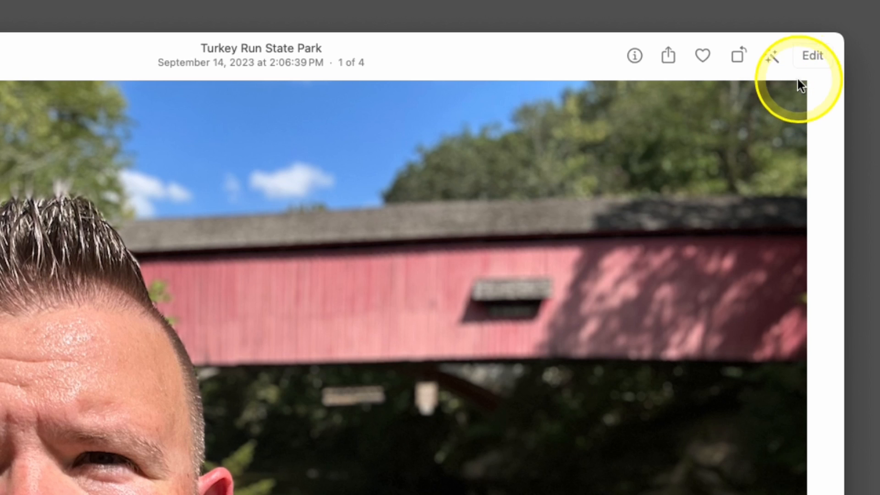
pyautogui.moveTo(812, 56)
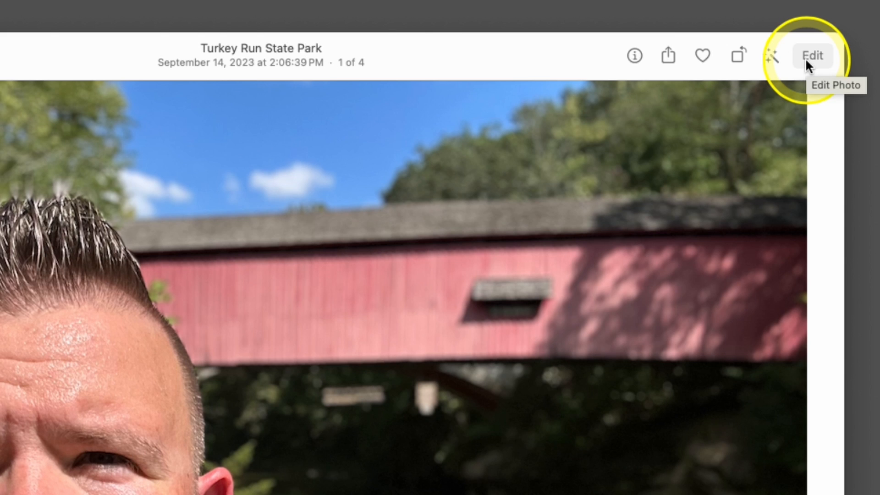
pyautogui.click(812, 56)
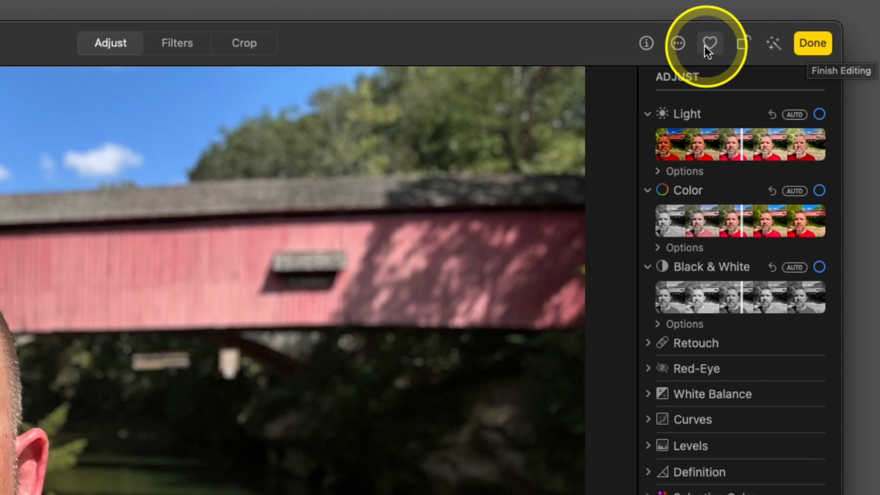
pyautogui.moveTo(677, 44)
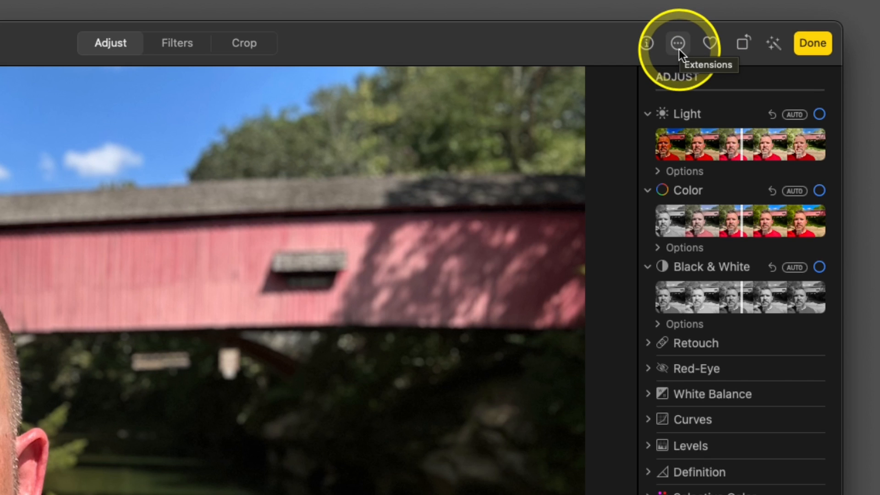
pyautogui.click(678, 43)
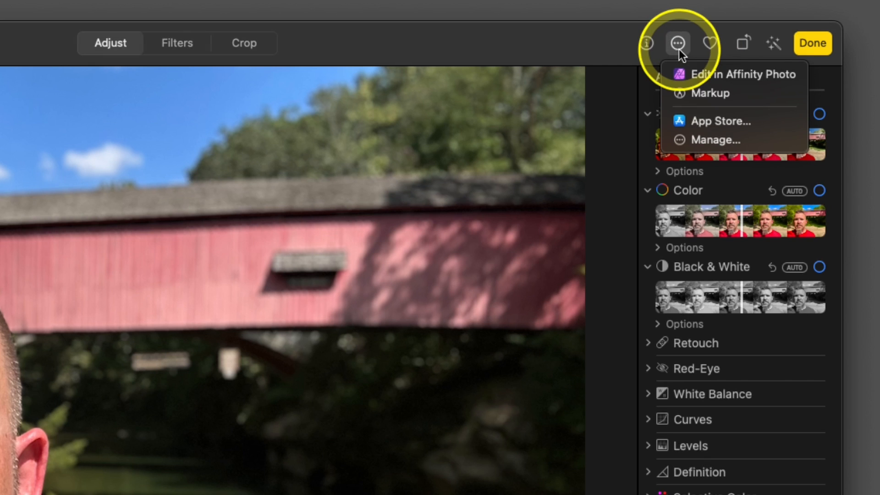
pyautogui.moveTo(707, 92)
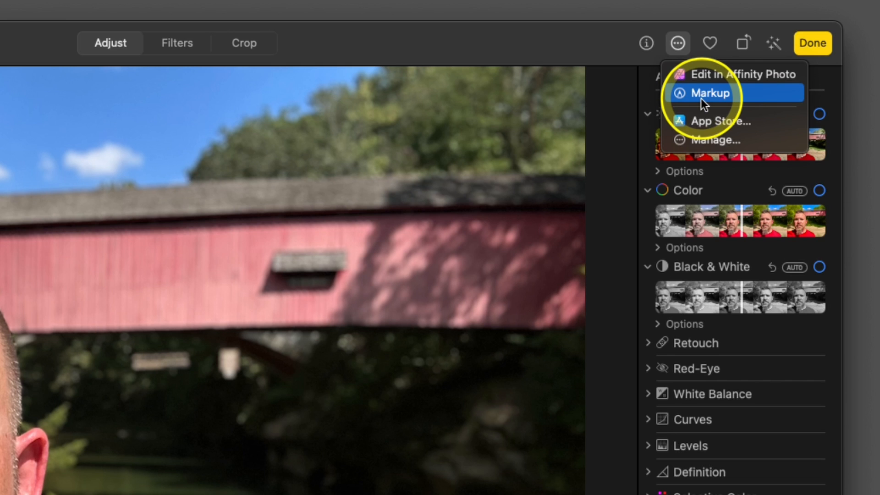
pyautogui.click(707, 93)
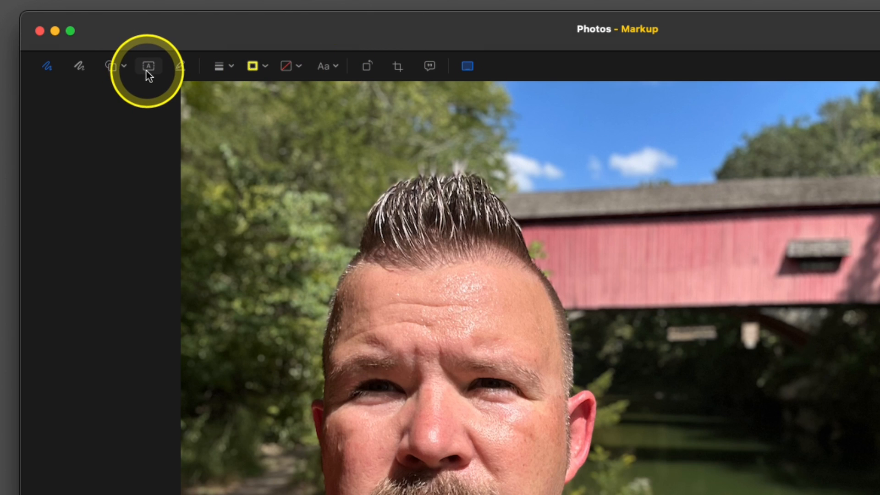
# Add a text box reading 'Turkey Run State Park' / '5-Mile Challenge 2023' on the selfie
pyautogui.click(148, 66)
pyautogui.write('Turkey Run State')
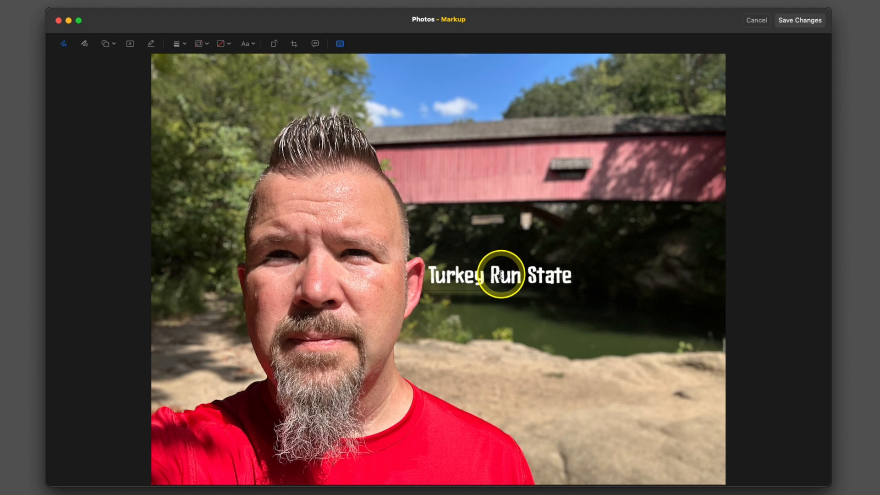
pyautogui.write('Park')
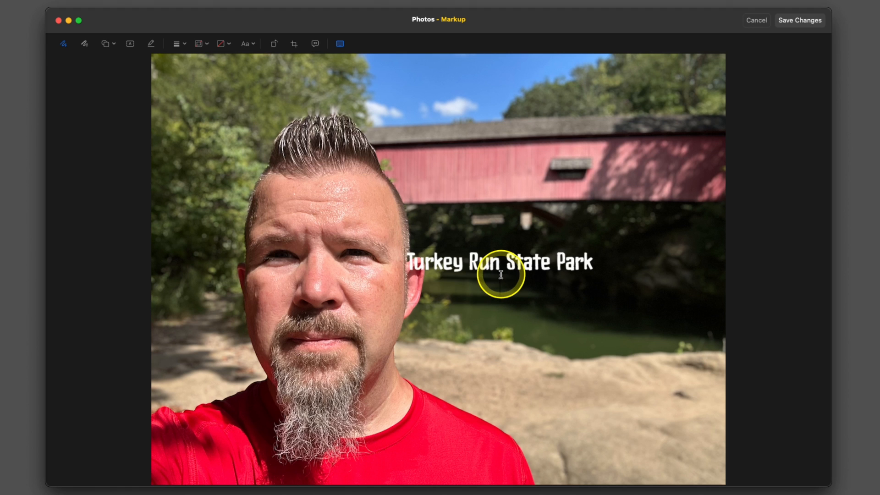
pyautogui.write('5-Mil')
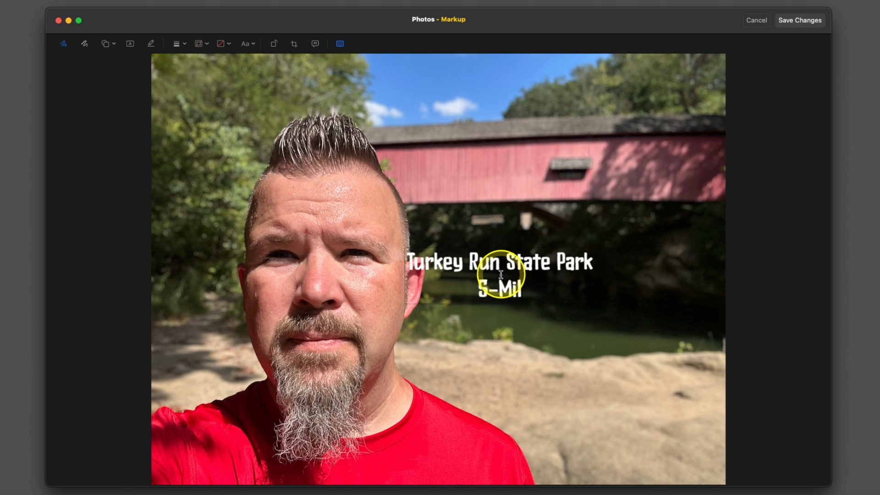
pyautogui.write('e Challenge 2-')
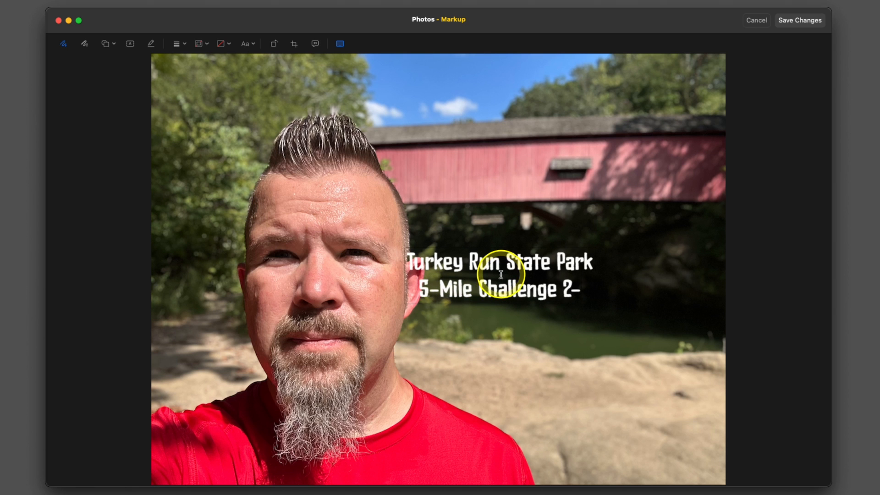
pyautogui.write('2023')
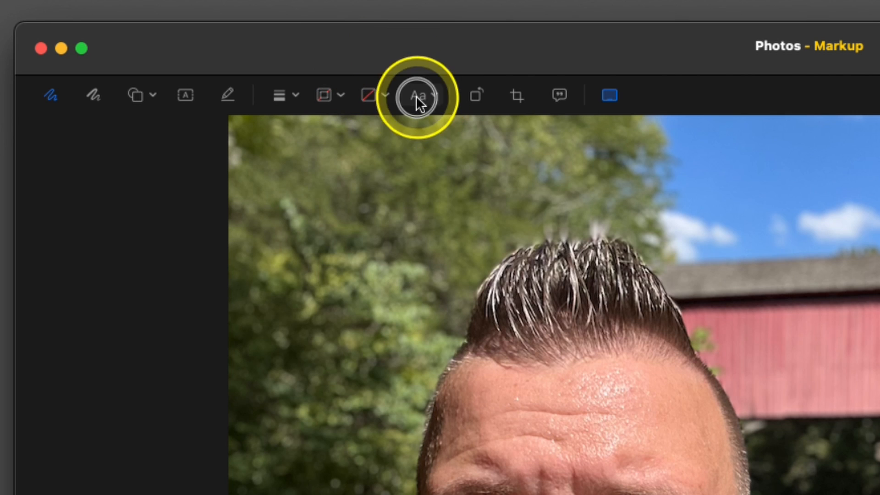
# Try the Disturbed font on the caption, then pick Kalam from the font list
pyautogui.click(418, 95)
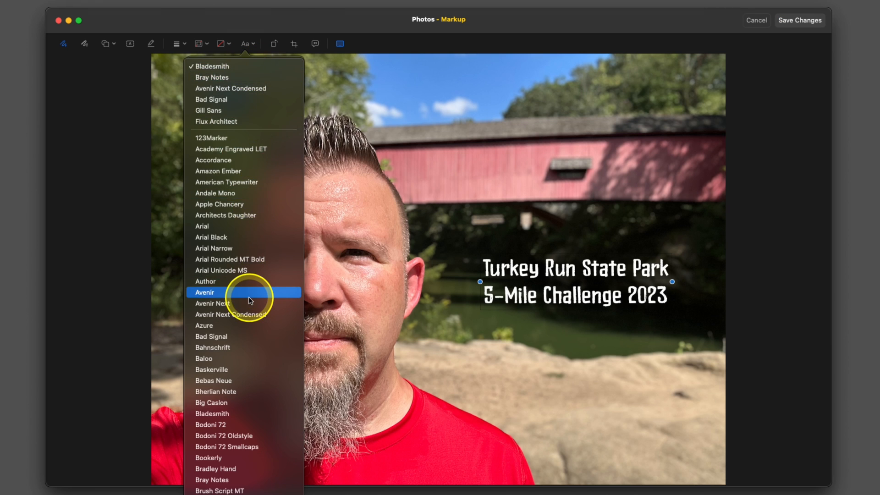
pyautogui.scroll(-3)
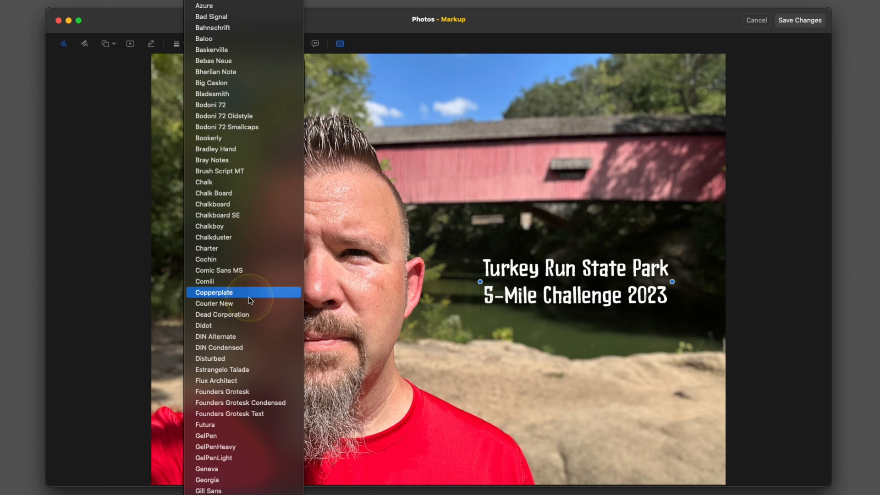
pyautogui.click(210, 358)
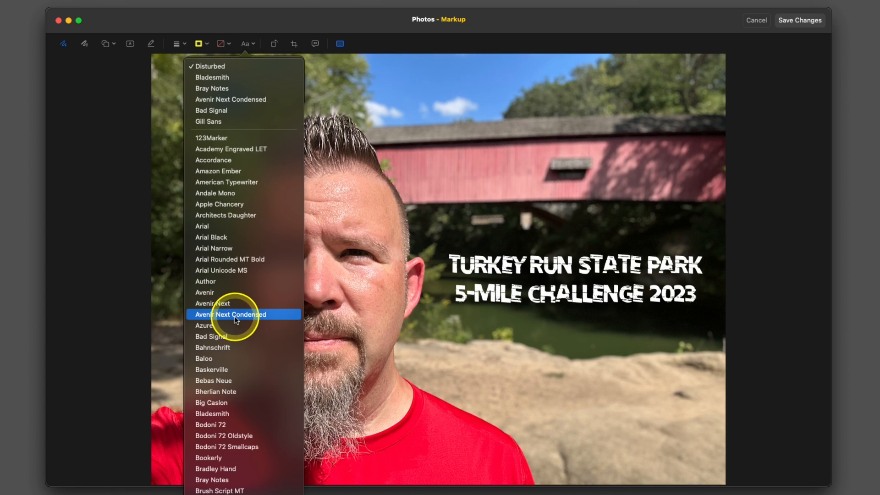
pyautogui.scroll(-3)
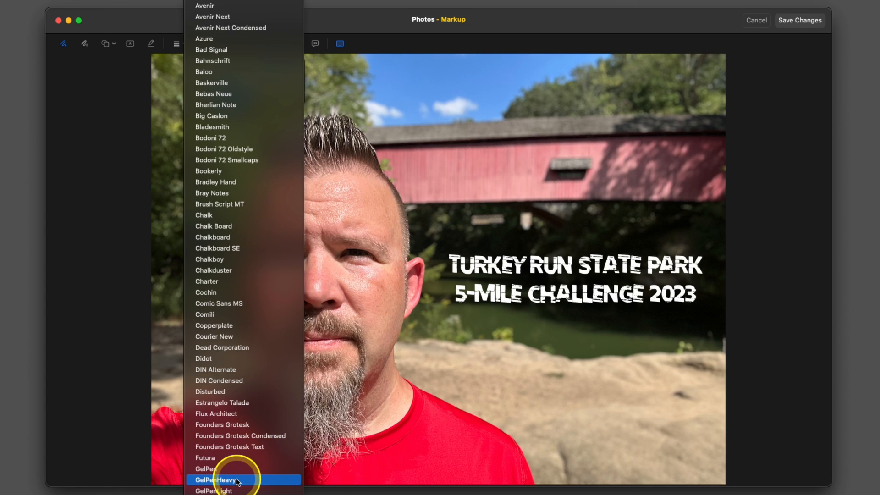
pyautogui.scroll(-3)
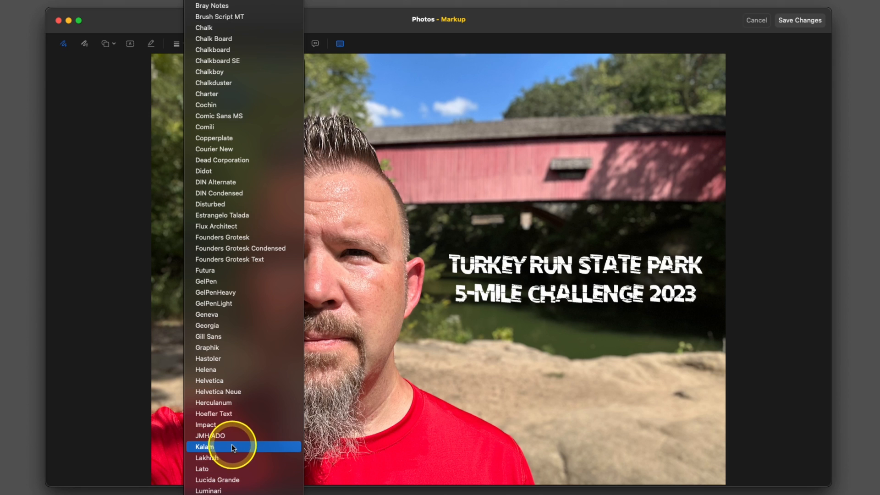
pyautogui.click(204, 446)
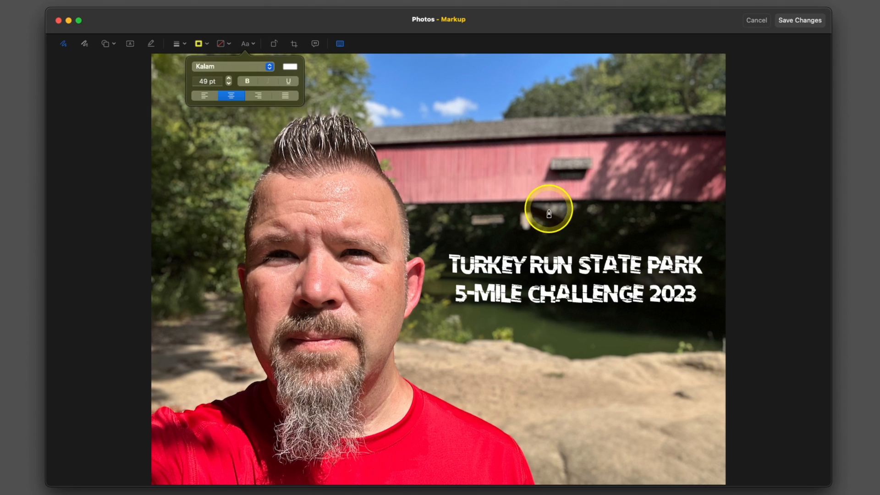
# Reselect the caption text box and apply the Kalam font to it
pyautogui.click(245, 44)
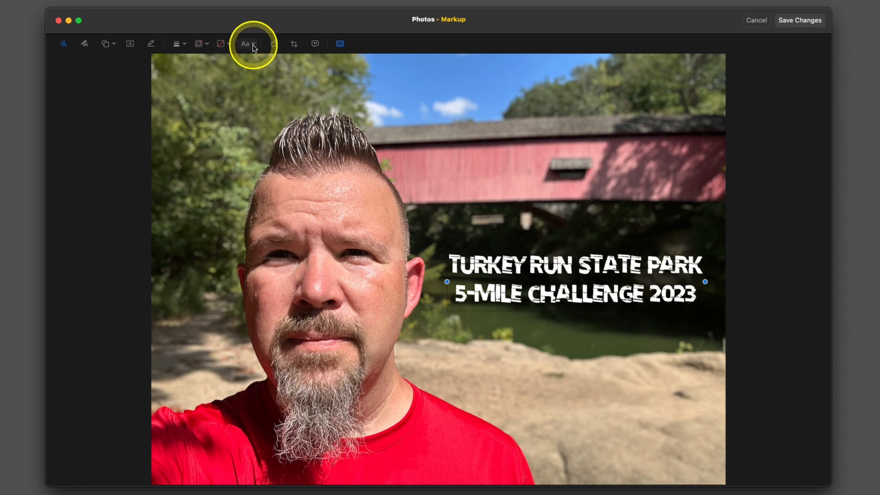
pyautogui.click(246, 44)
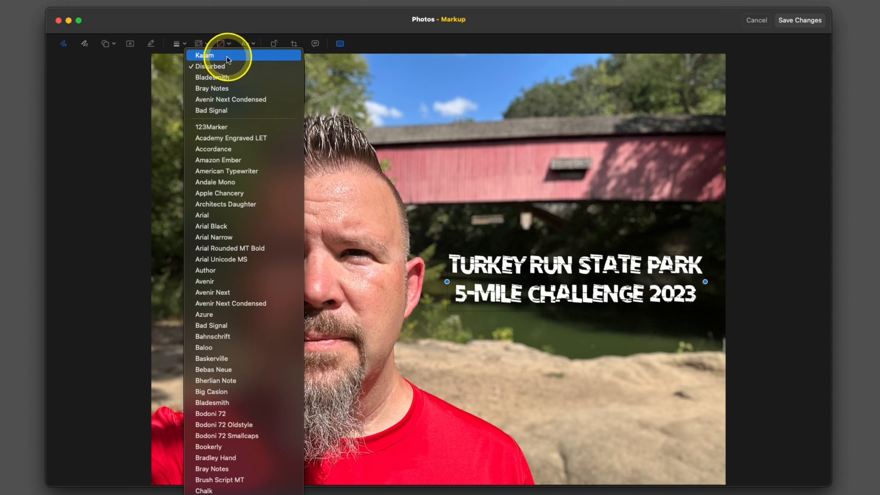
pyautogui.click(204, 55)
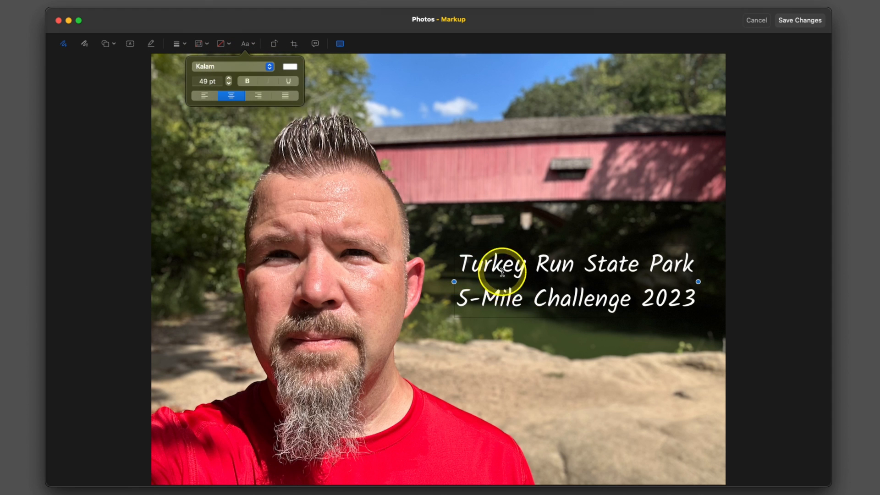
# Make the caption bold and bring up the full colour picker for its text colour
pyautogui.click(246, 80)
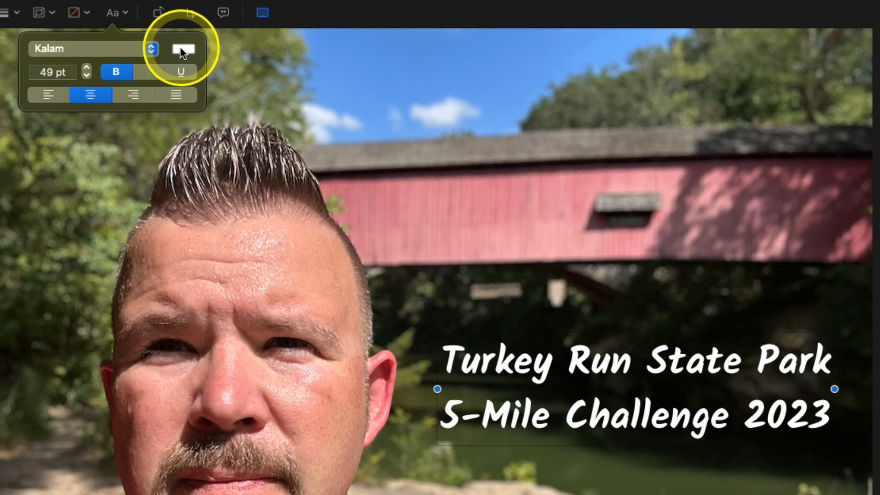
pyautogui.click(184, 50)
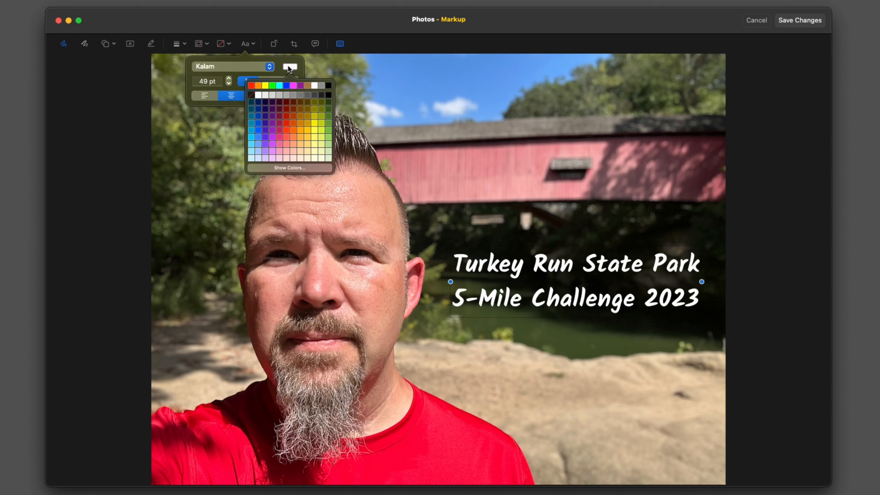
pyautogui.click(289, 167)
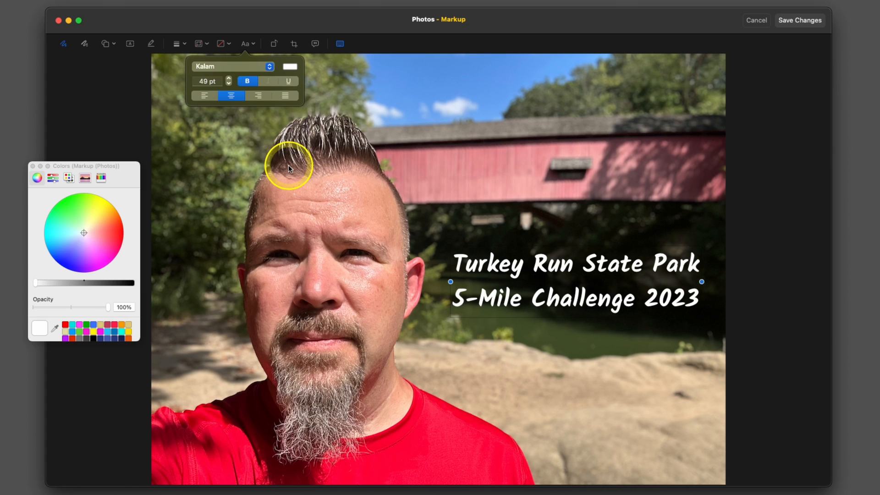
pyautogui.moveTo(56, 330)
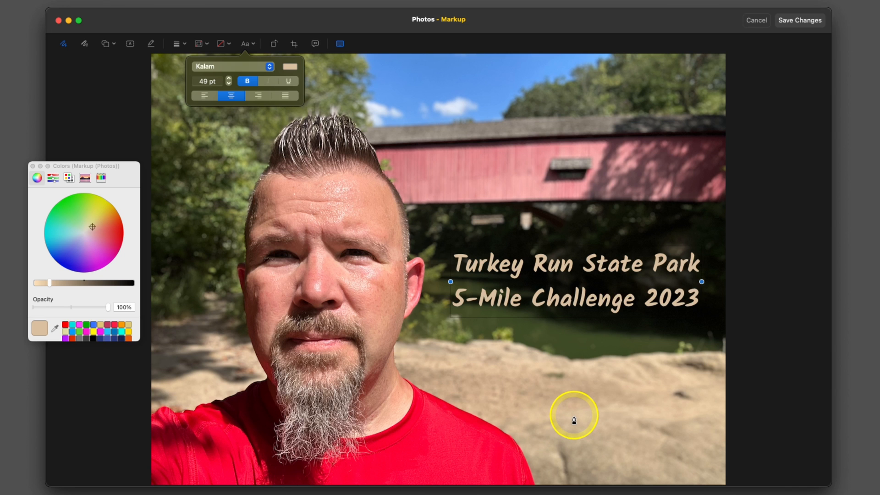
pyautogui.moveTo(229, 80)
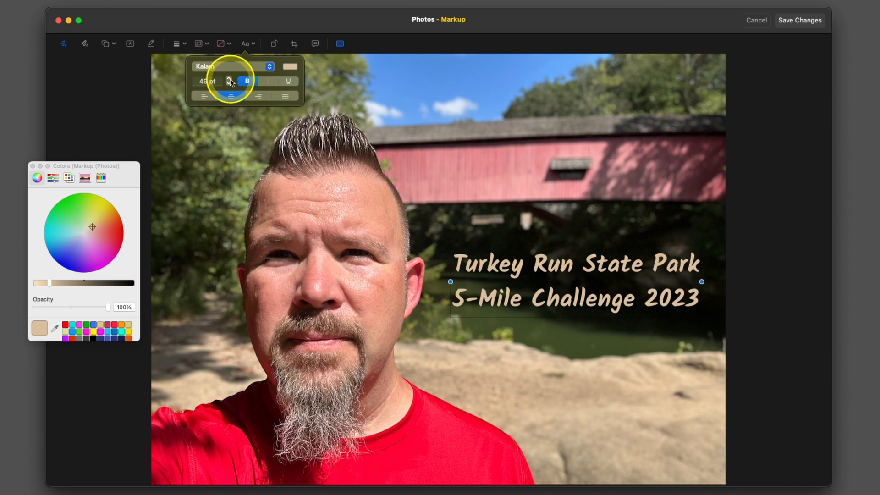
# Save the Markup changes, finish editing the selfie and advance to the bus photo
pyautogui.click(799, 21)
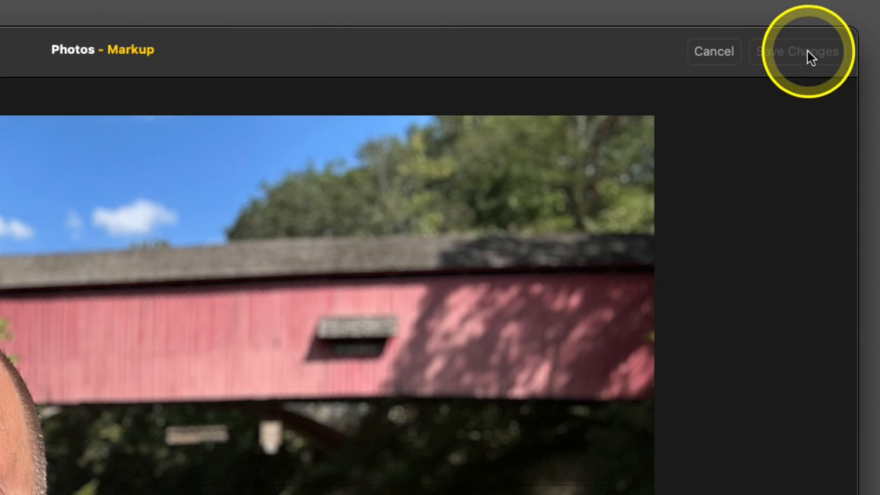
pyautogui.click(797, 51)
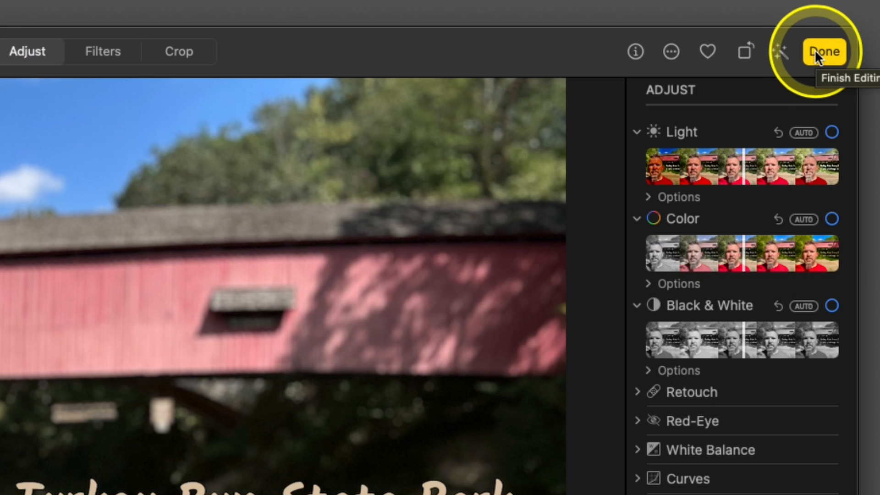
pyautogui.click(824, 51)
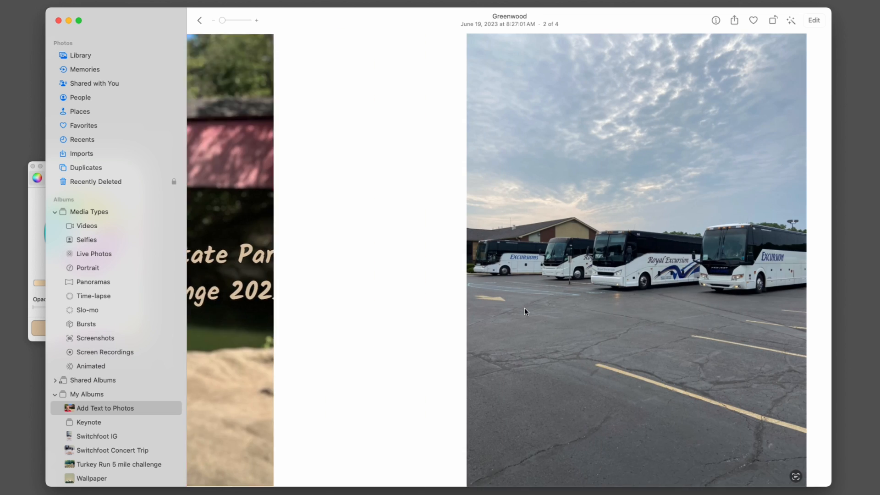
pyautogui.click(389, 331)
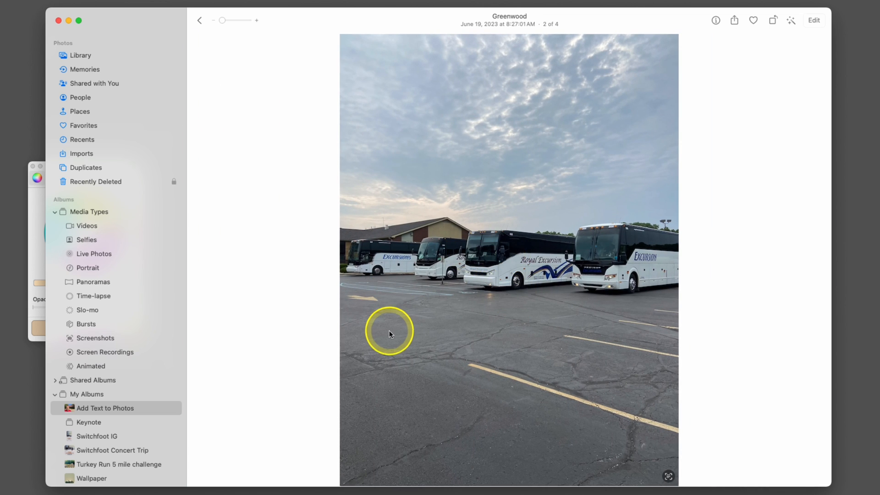
pyautogui.moveTo(393, 330)
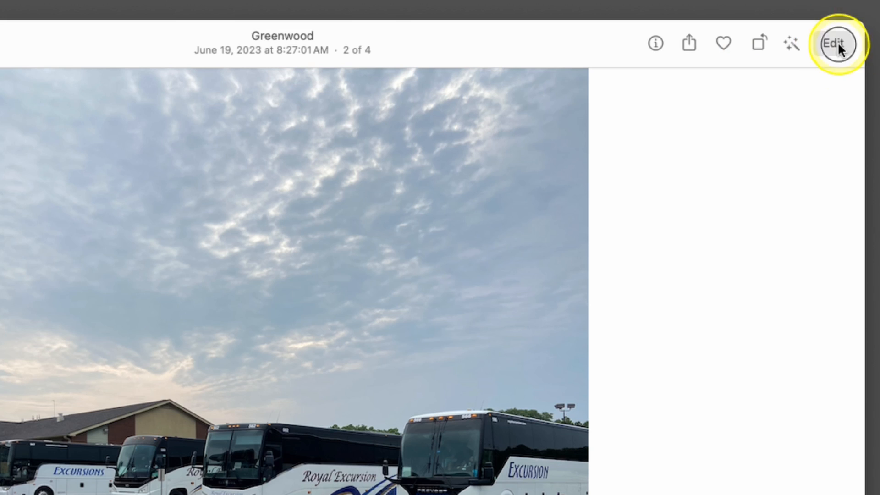
# Crop the bus photo to a 16:9 aspect ratio in portrait orientation
pyautogui.click(836, 43)
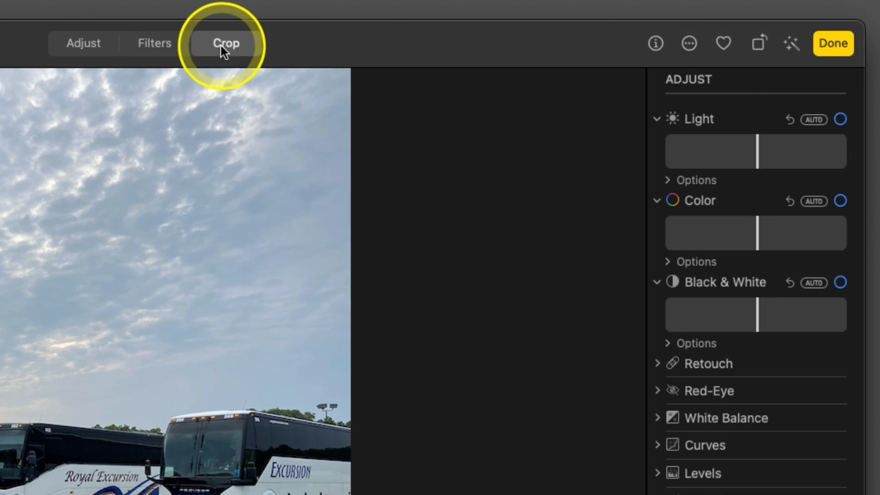
pyautogui.click(225, 43)
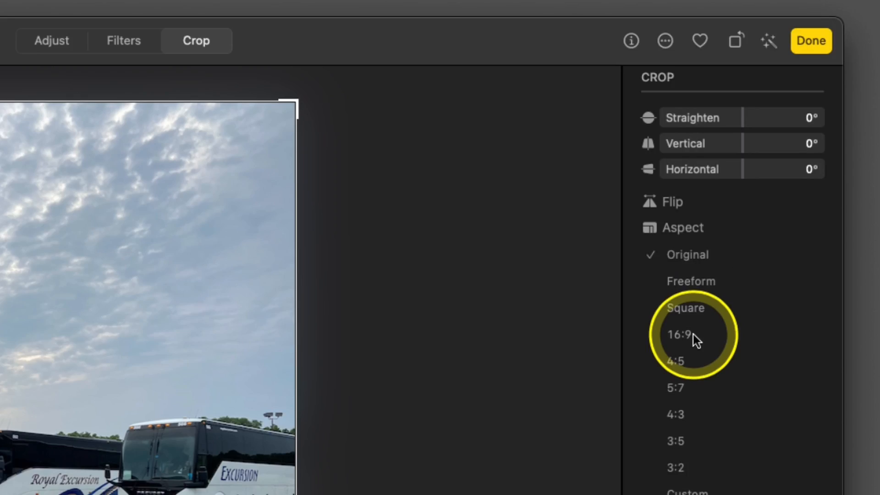
pyautogui.click(680, 334)
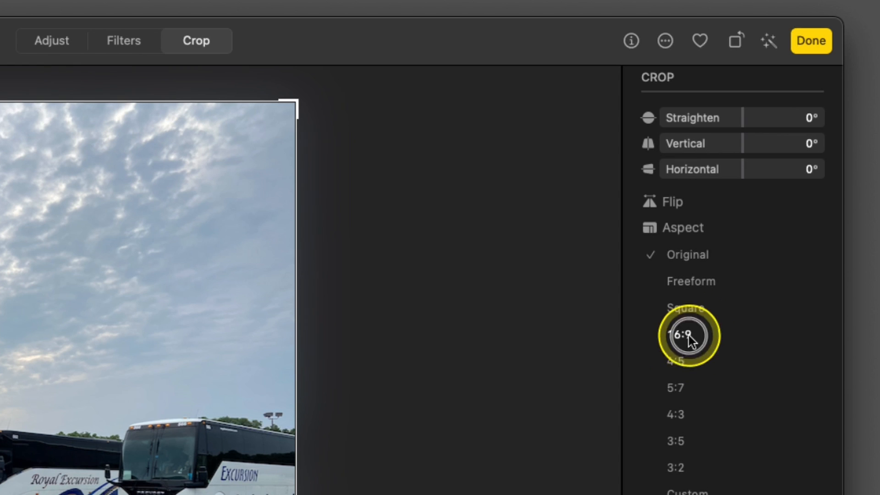
pyautogui.click(690, 334)
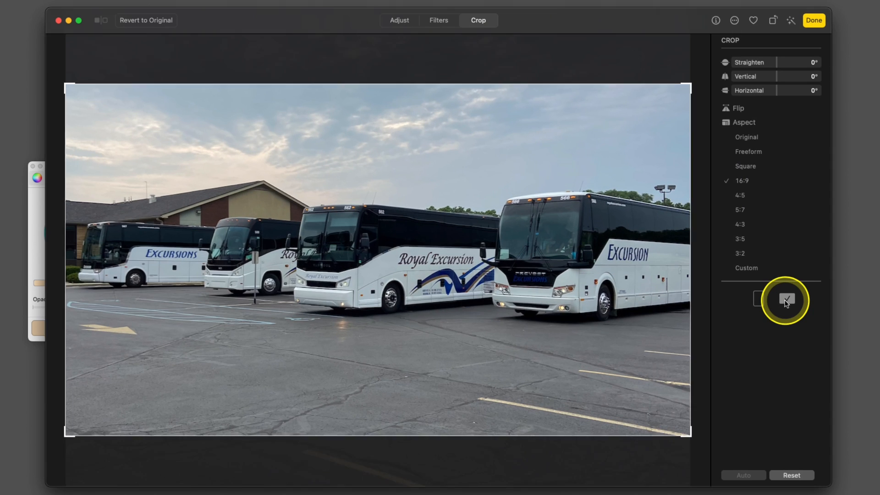
pyautogui.click(758, 298)
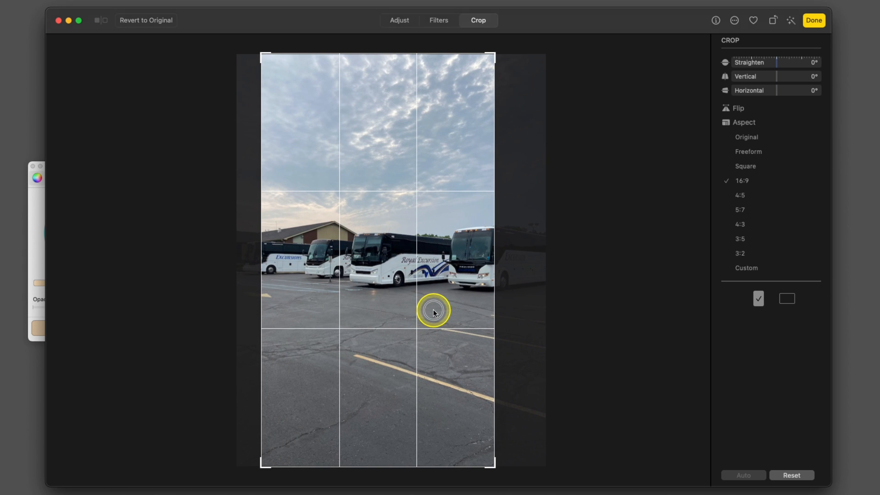
pyautogui.moveTo(620, 195)
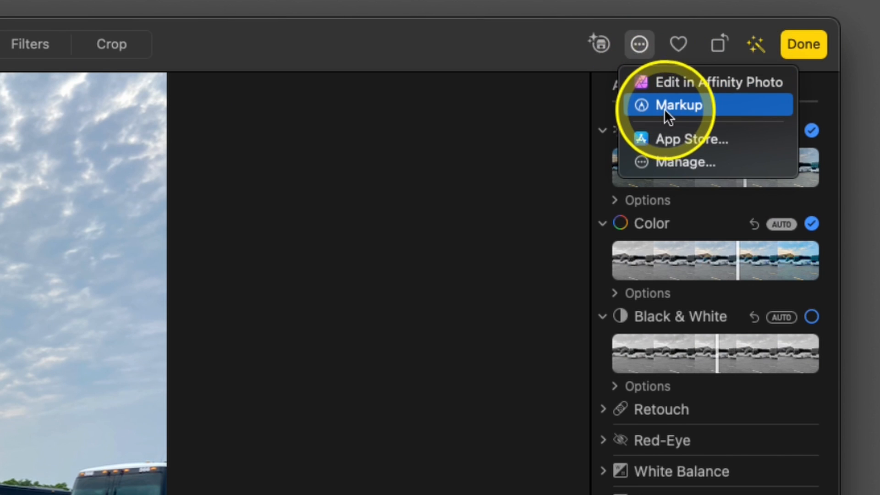
# In Markup, add a text box reading 'Buses Preparing to Leave for MOVE Conference'
pyautogui.click(678, 105)
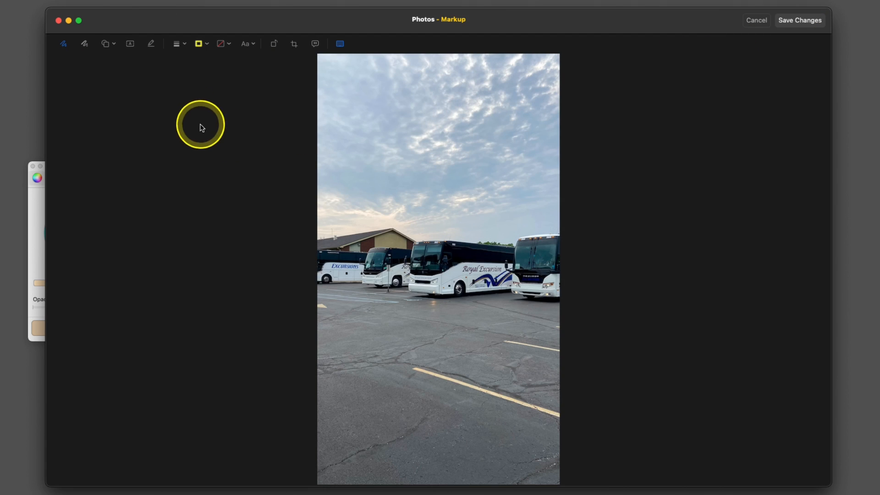
pyautogui.click(245, 43)
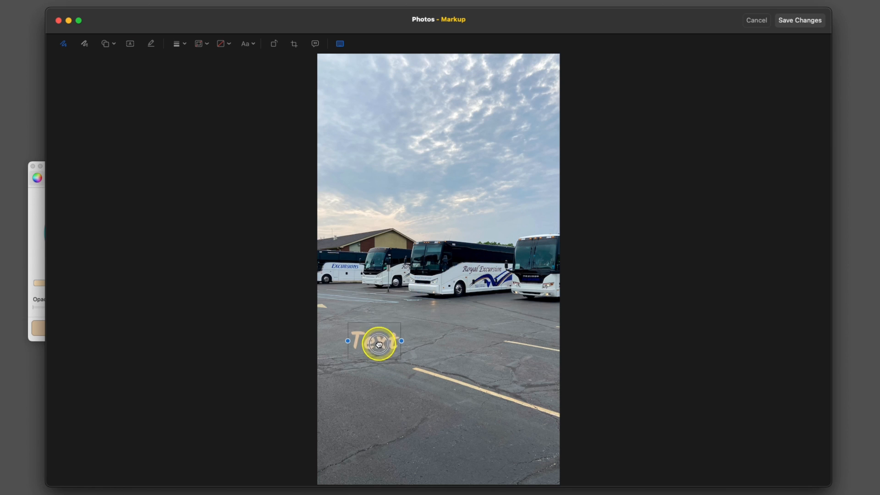
pyautogui.write('Bue')
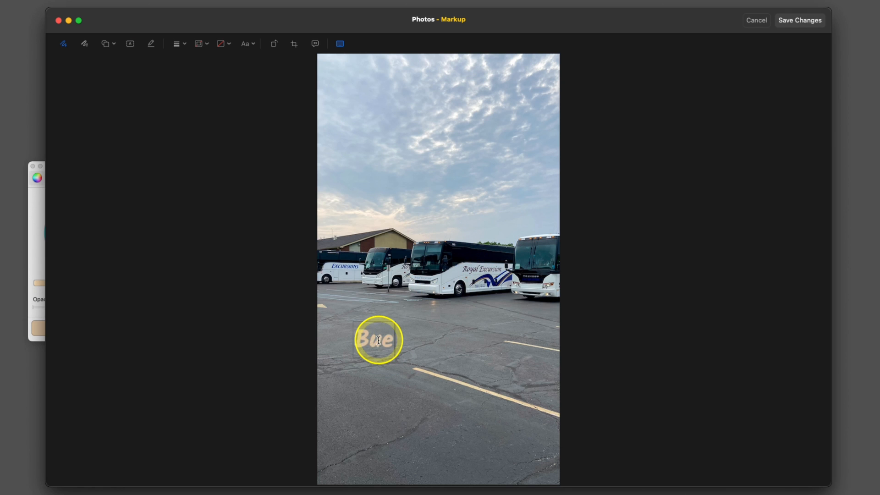
pyautogui.write('uses Prepar')
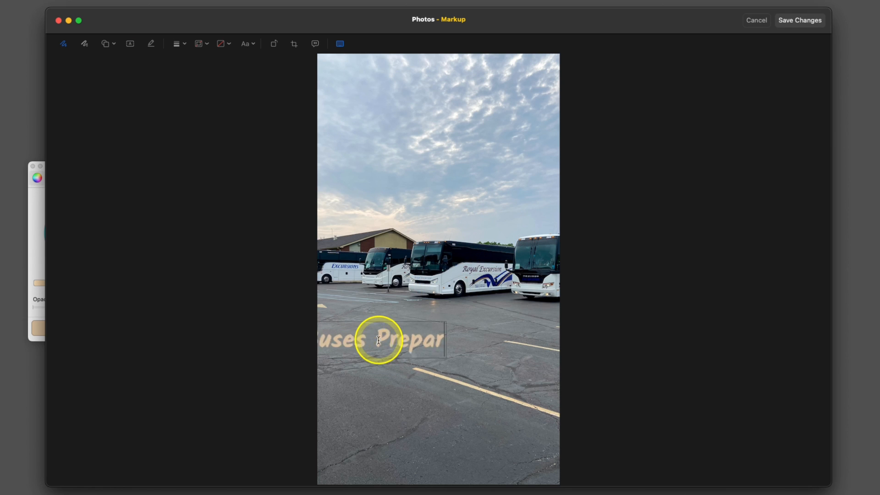
pyautogui.write('Preparing to leave for MOVE Conference')
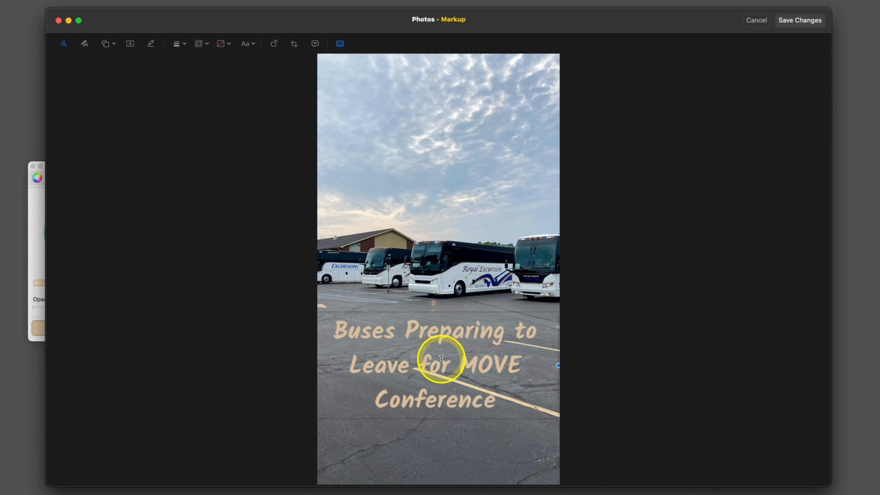
# Colour the bus caption yellow, save the markup and finish editing
pyautogui.click(437, 87)
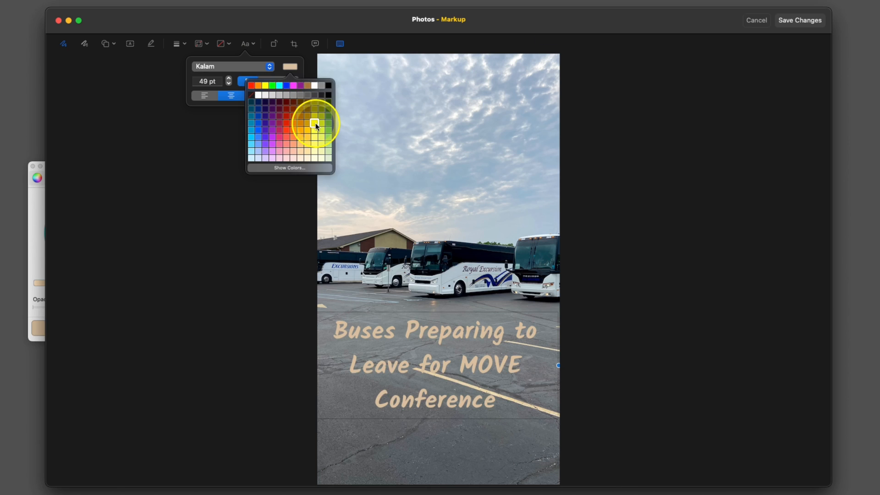
pyautogui.click(315, 124)
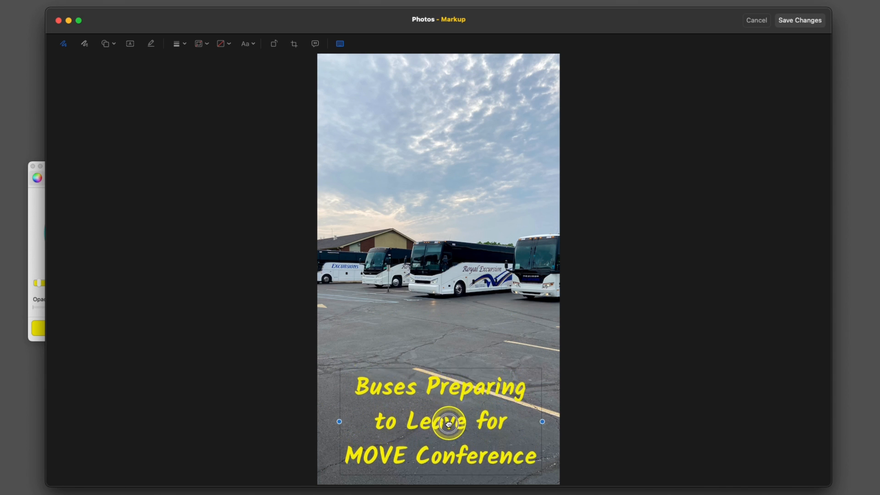
pyautogui.click(799, 20)
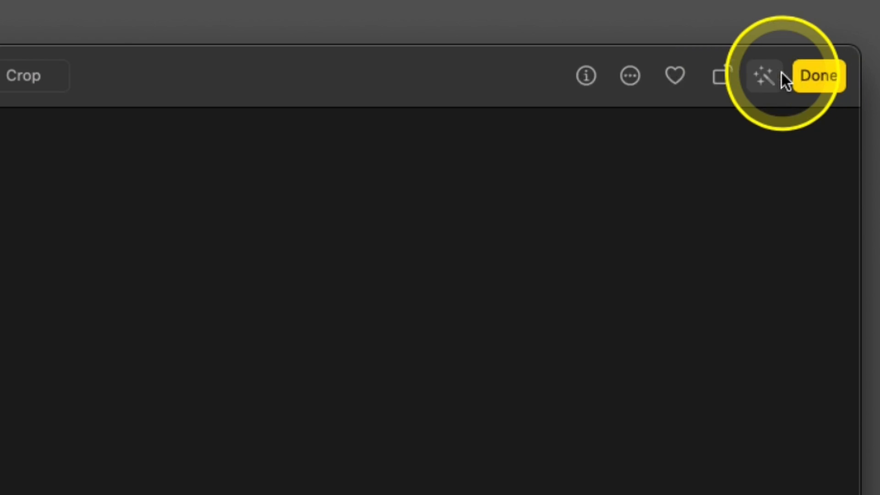
pyautogui.click(818, 75)
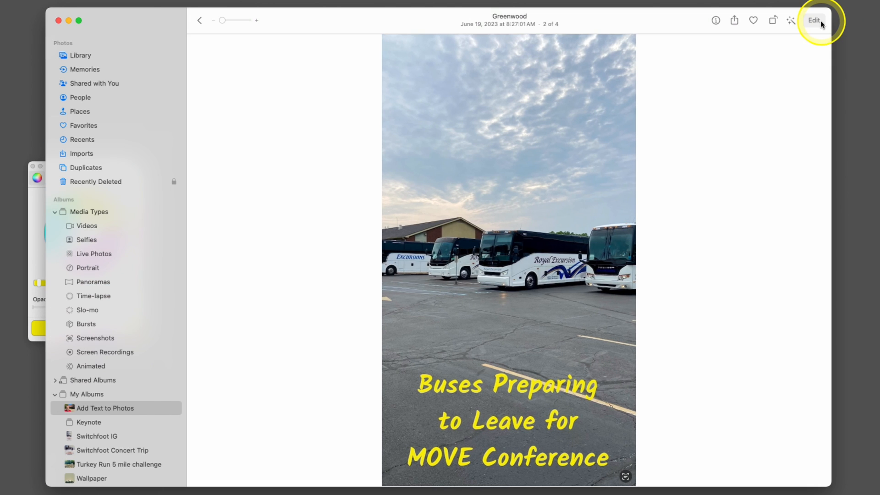
pyautogui.moveTo(537, 291)
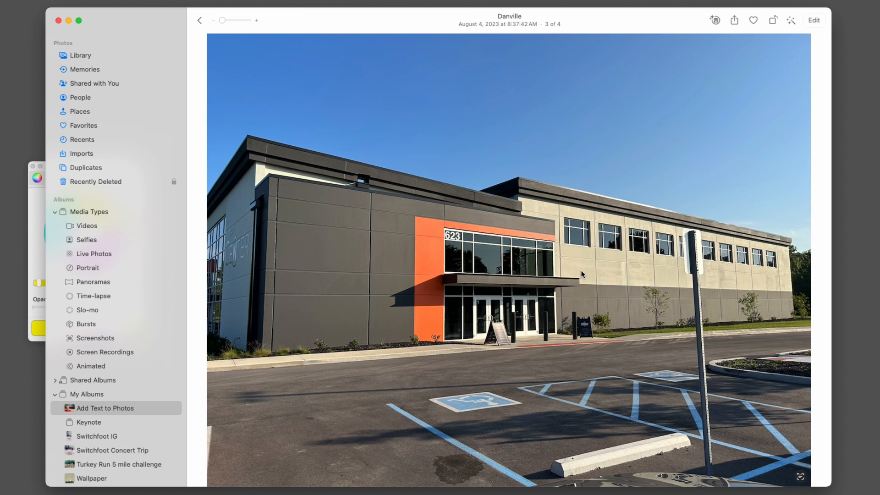
pyautogui.moveTo(777, 17)
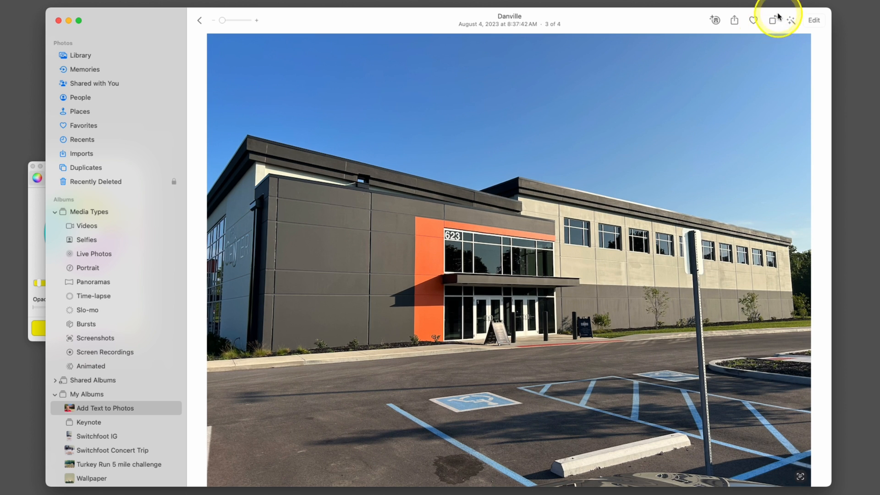
# Edit the building photo and constrain its crop to a Square aspect ratio
pyautogui.click(813, 20)
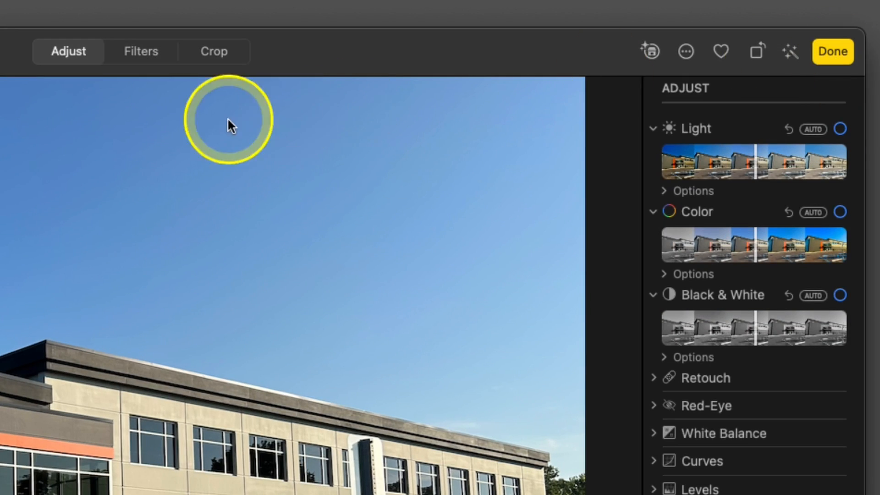
pyautogui.click(214, 50)
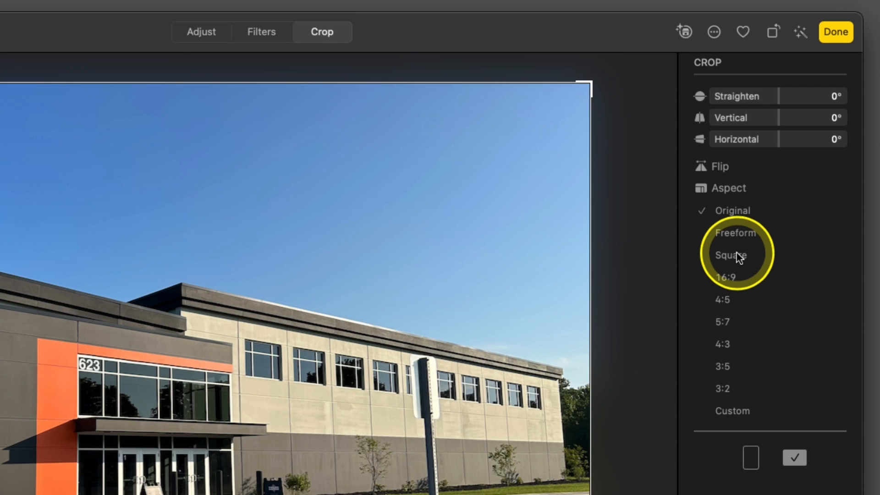
pyautogui.click(736, 255)
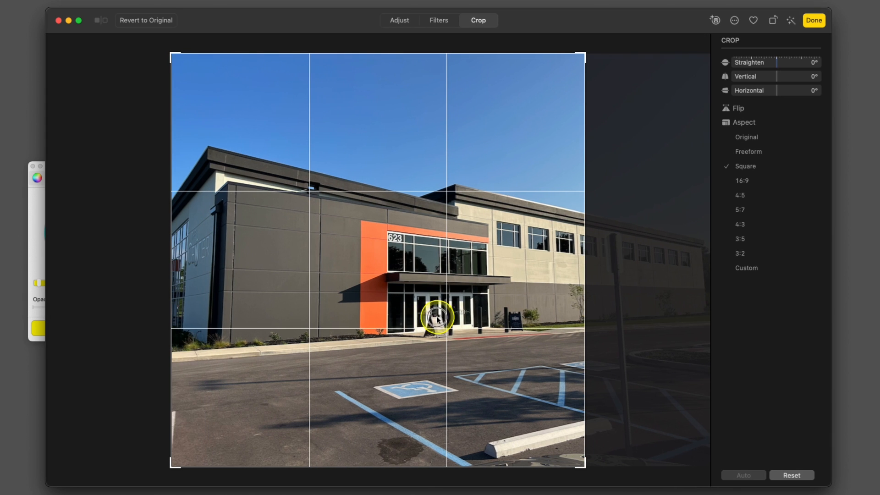
pyautogui.moveTo(463, 317)
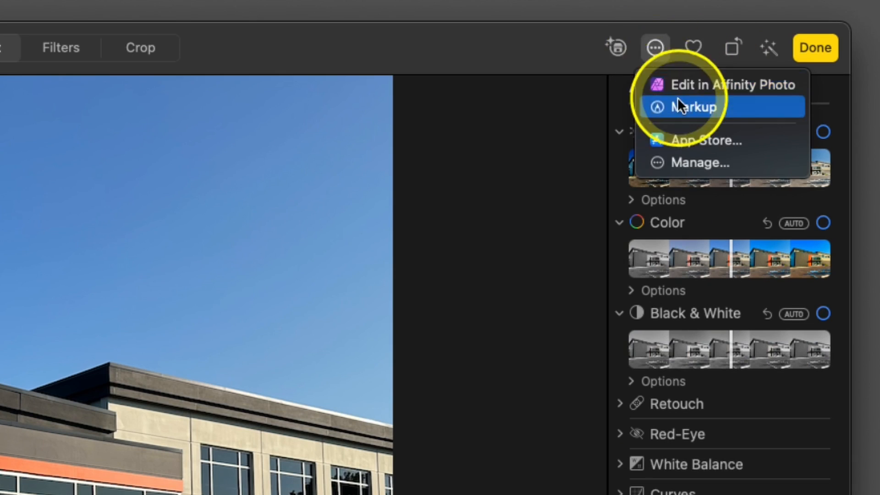
# In Markup, add the caption 'See You at the Center!' and adjust its font style
pyautogui.click(691, 108)
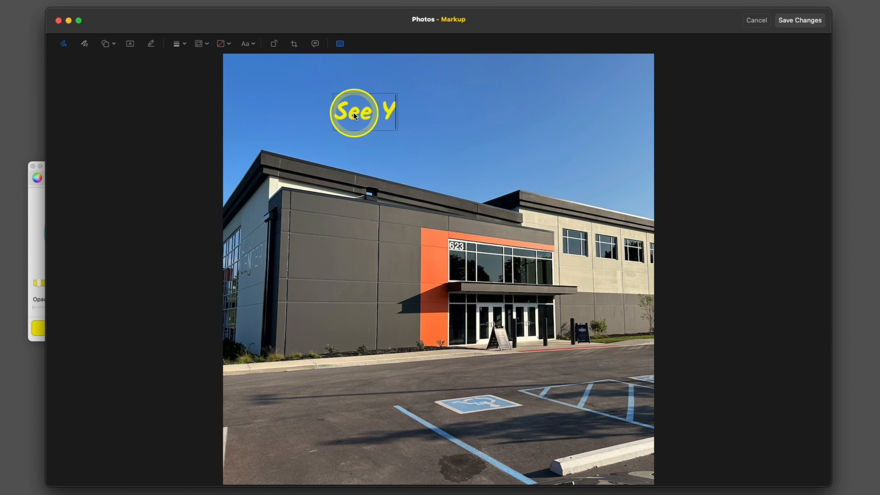
pyautogui.write('ou at the Center!')
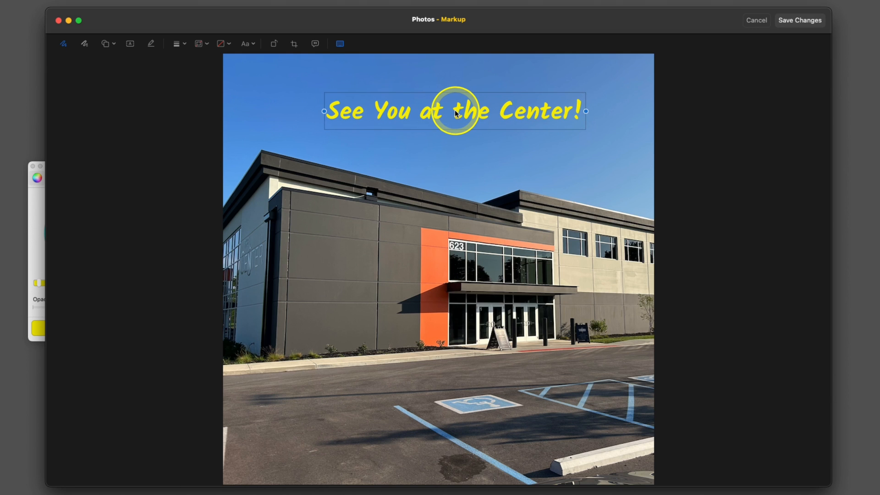
pyautogui.click(245, 43)
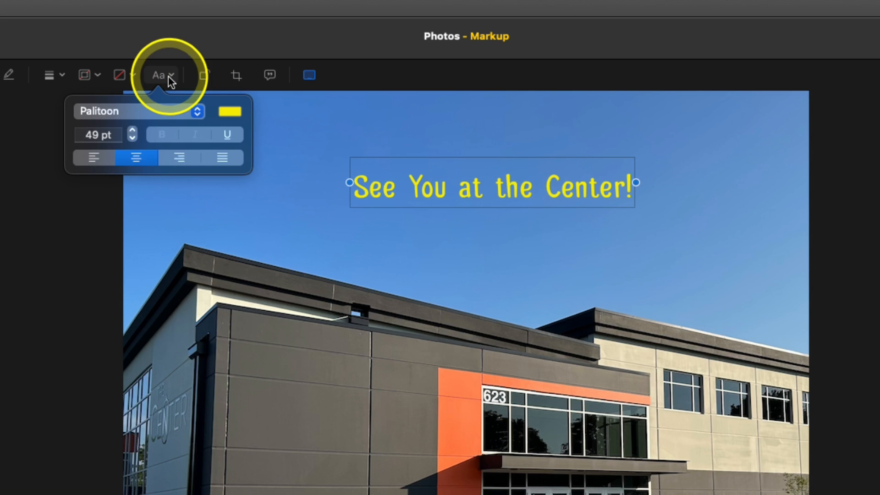
pyautogui.click(133, 130)
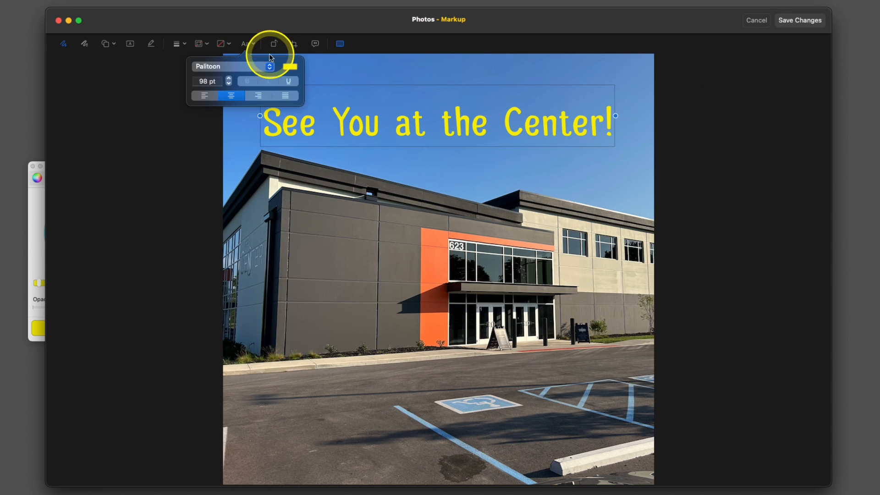
# Bring up the full colour picker to change the caption from yellow to orange
pyautogui.click(291, 66)
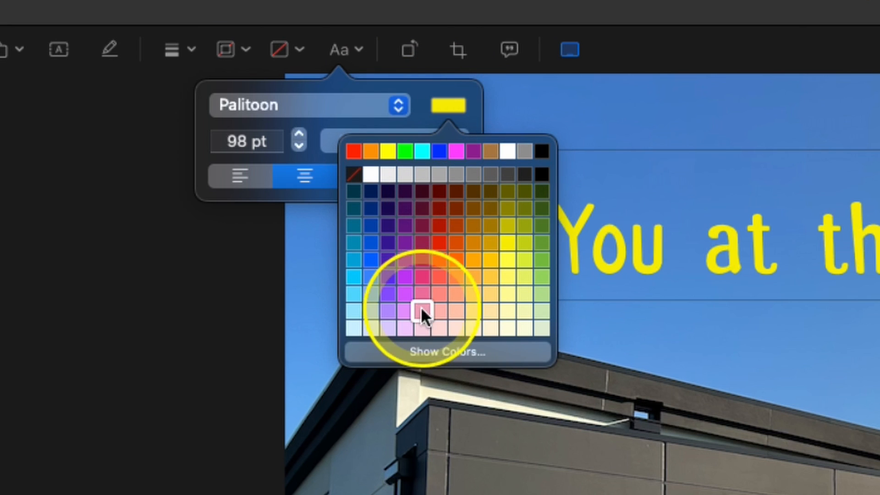
pyautogui.click(447, 352)
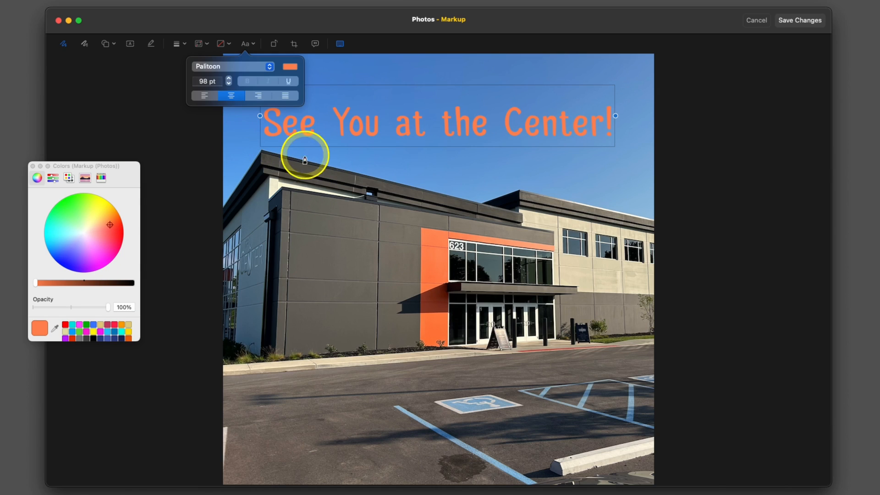
pyautogui.moveTo(345, 165)
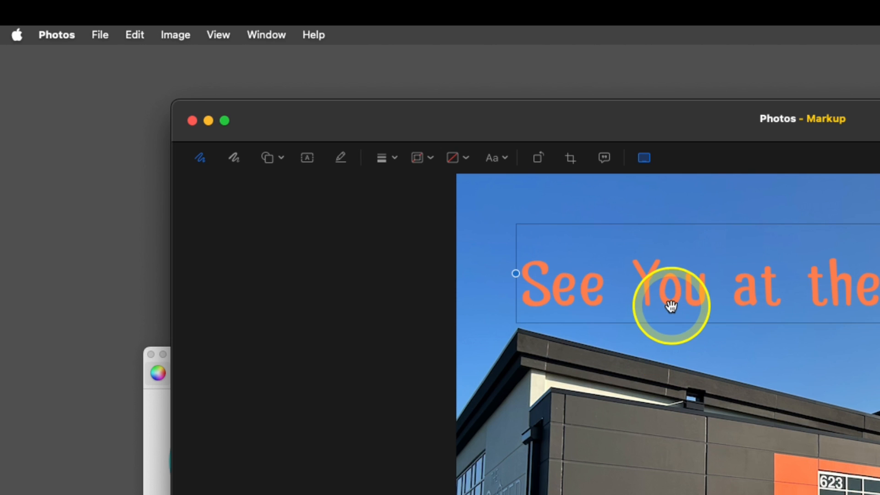
pyautogui.moveTo(150, 35)
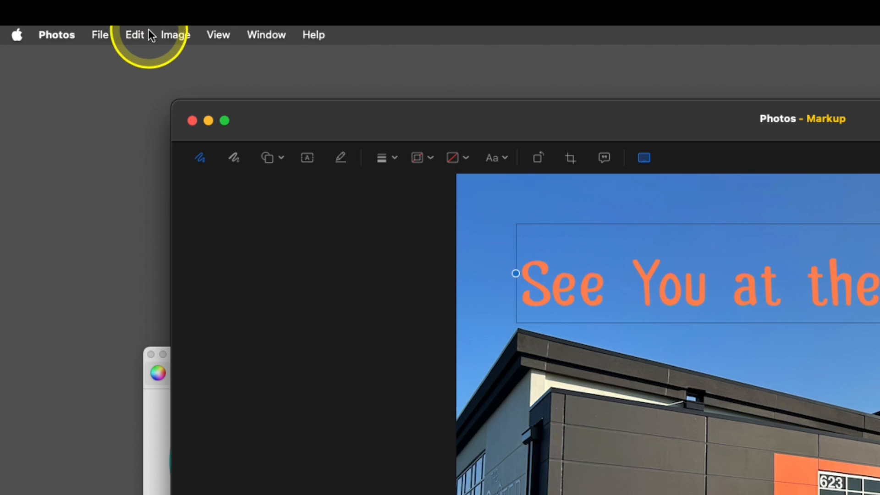
pyautogui.moveTo(267, 157)
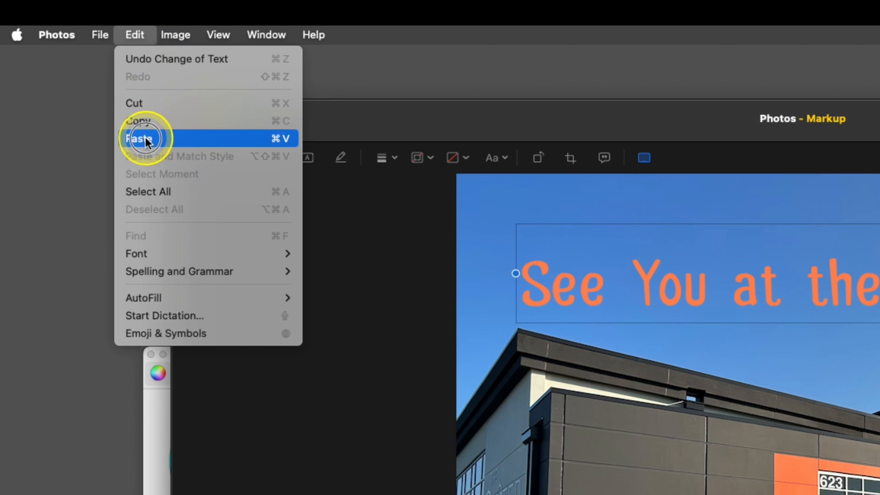
# Paste a copy of the 'See You at the Center!' caption, colour it black and offset it behind the orange original
pyautogui.click(142, 137)
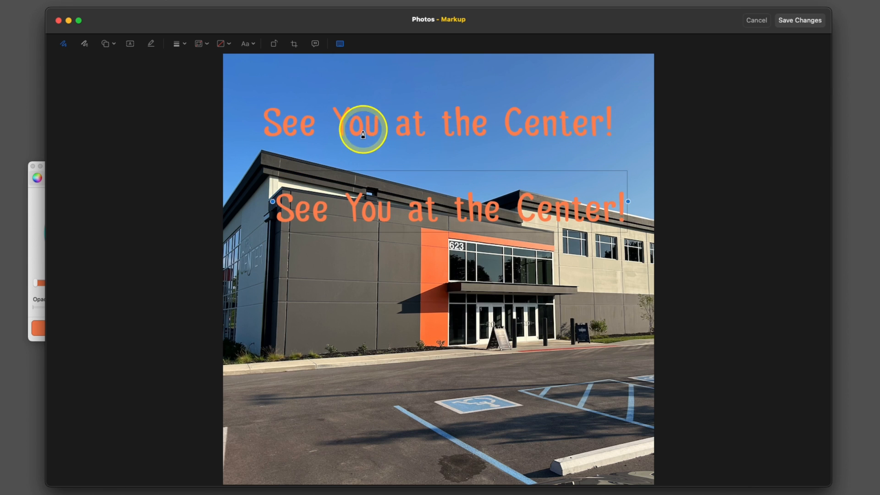
pyautogui.click(244, 43)
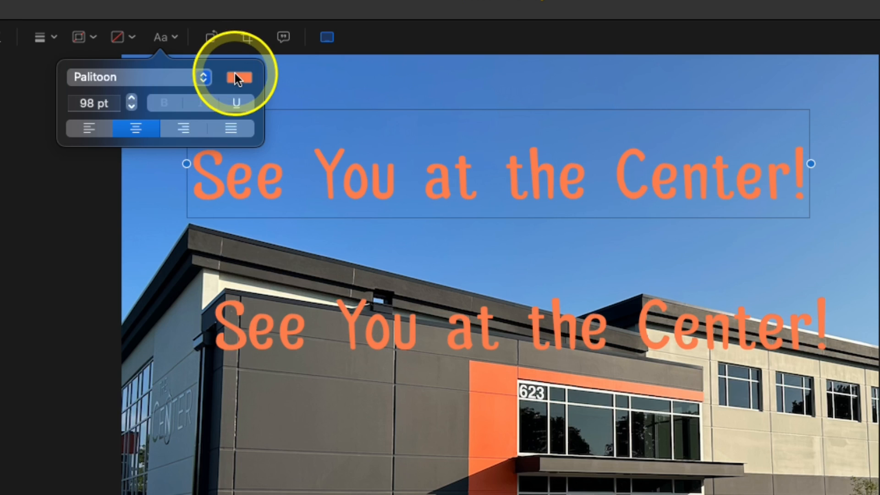
pyautogui.click(239, 78)
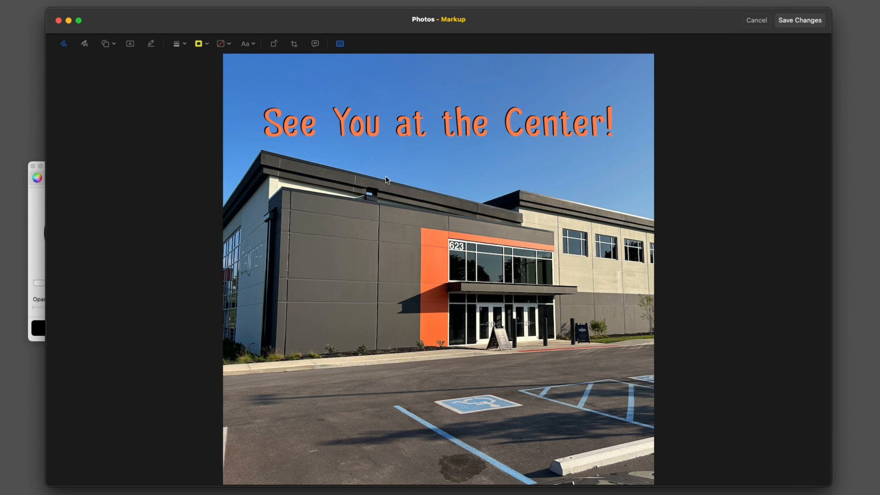
pyautogui.click(107, 44)
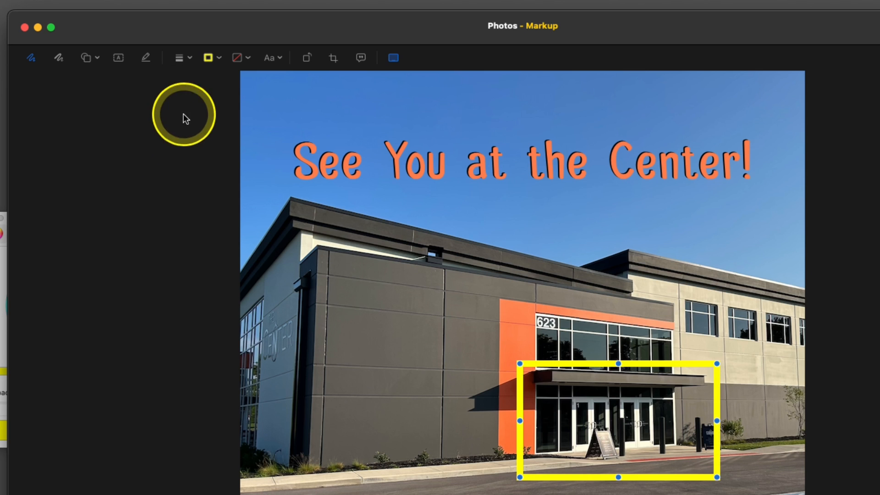
# Give the yellow entrance box a rough hand-drawn, thinner outline with an arrow pointing at it, and save the markup
pyautogui.click(179, 57)
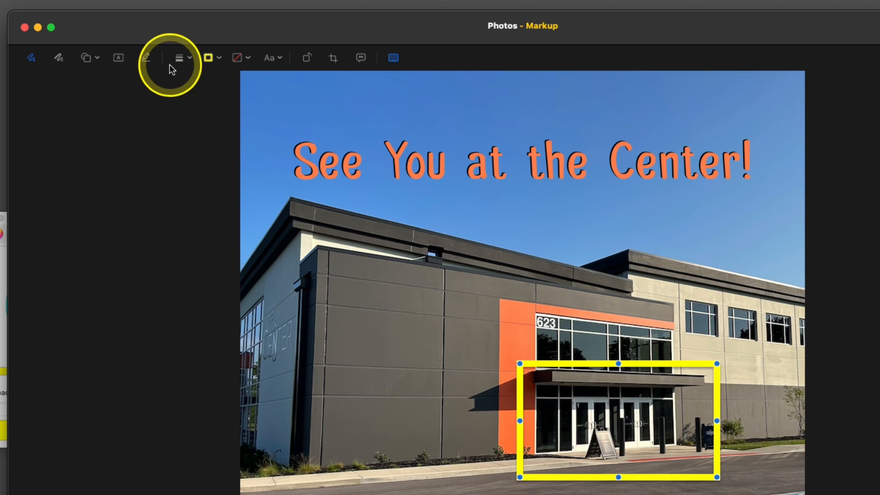
pyautogui.click(179, 58)
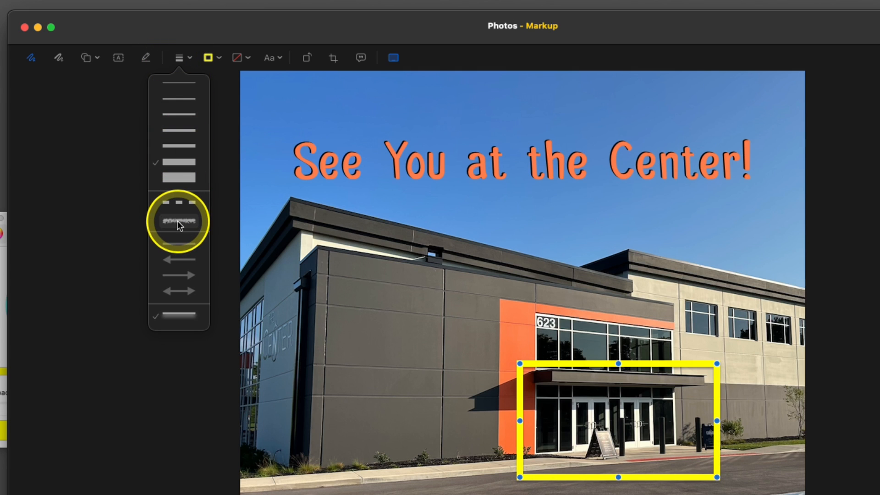
pyautogui.click(179, 220)
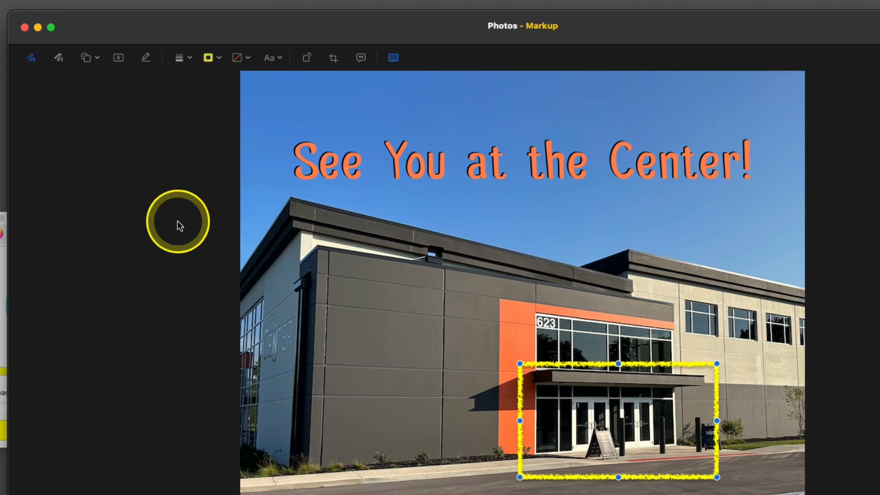
pyautogui.click(179, 57)
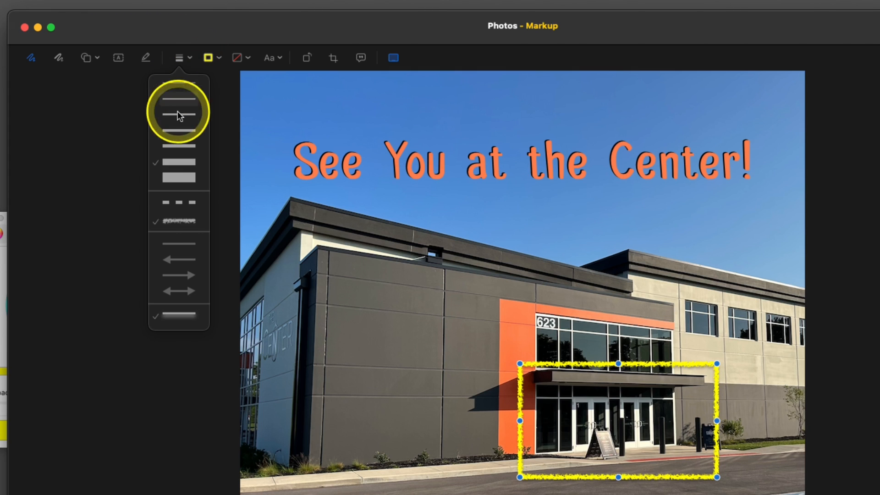
pyautogui.click(178, 99)
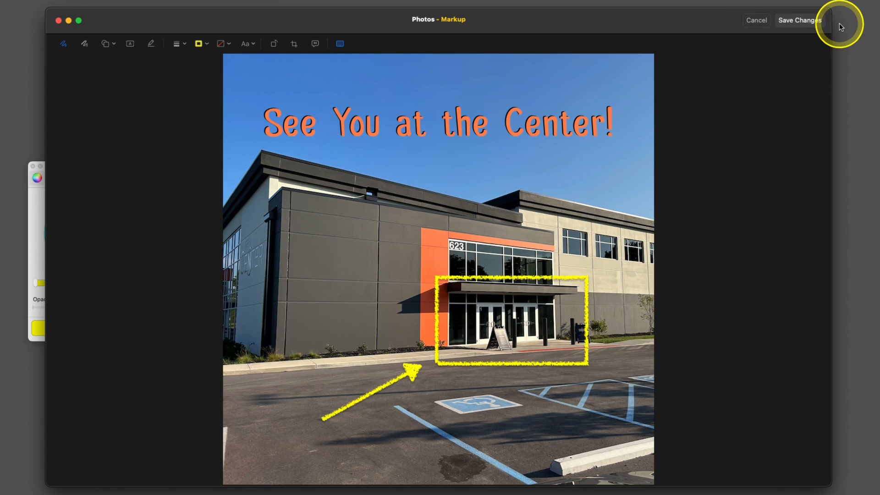
pyautogui.click(798, 20)
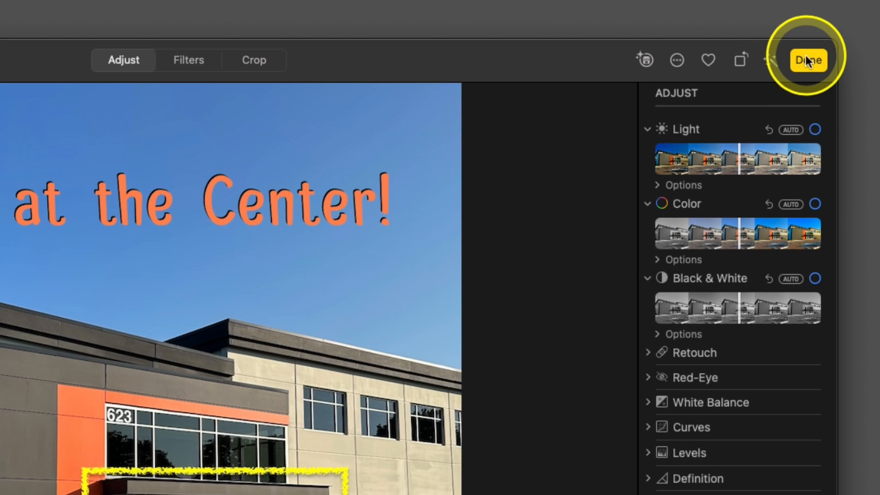
# Finish the building photo, then bring the concert photo into Markup and list devices available for sketching
pyautogui.click(809, 59)
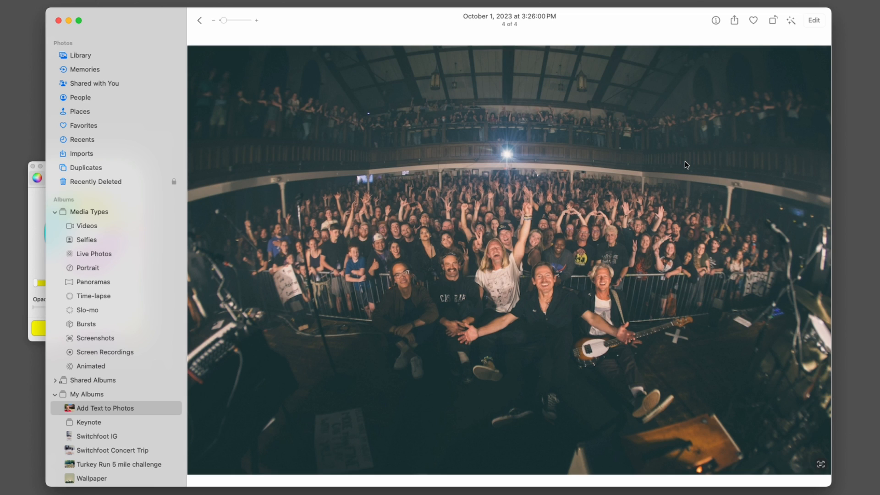
pyautogui.moveTo(814, 20)
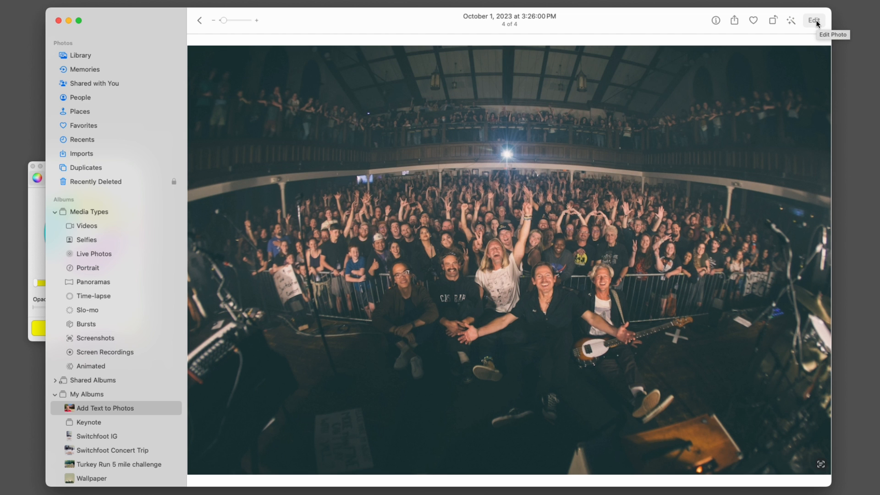
pyautogui.click(813, 20)
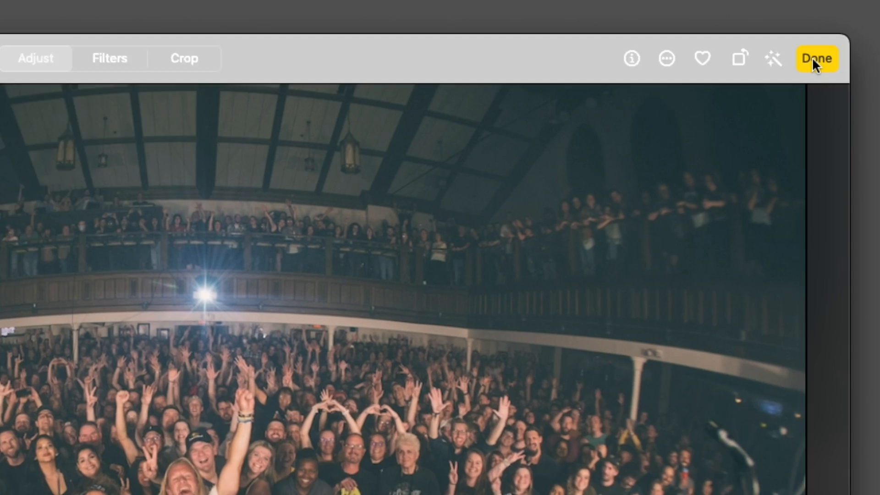
pyautogui.click(665, 57)
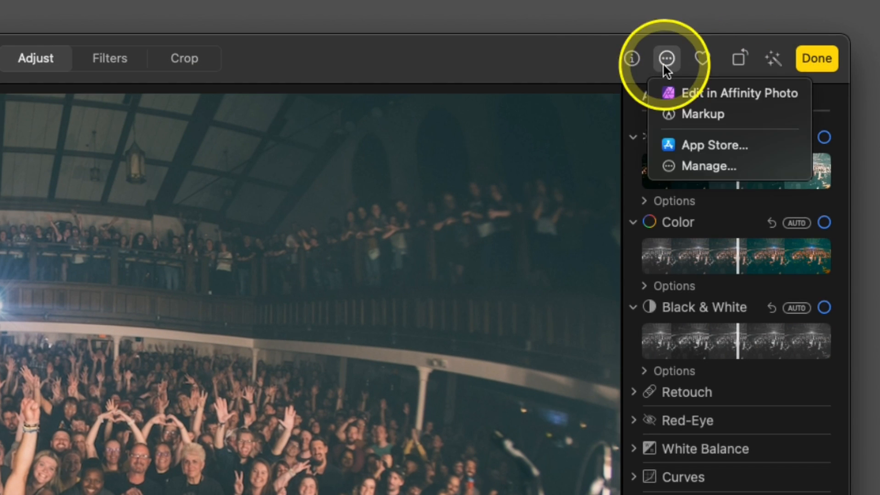
pyautogui.click(700, 114)
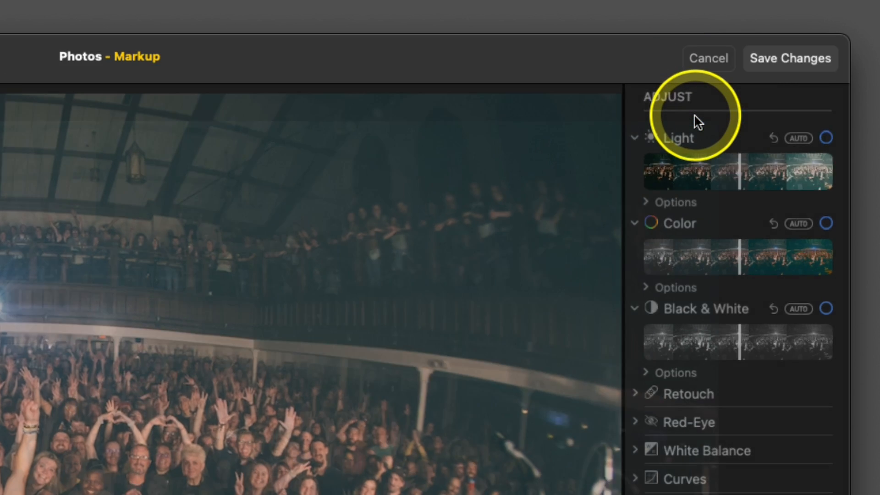
pyautogui.click(289, 84)
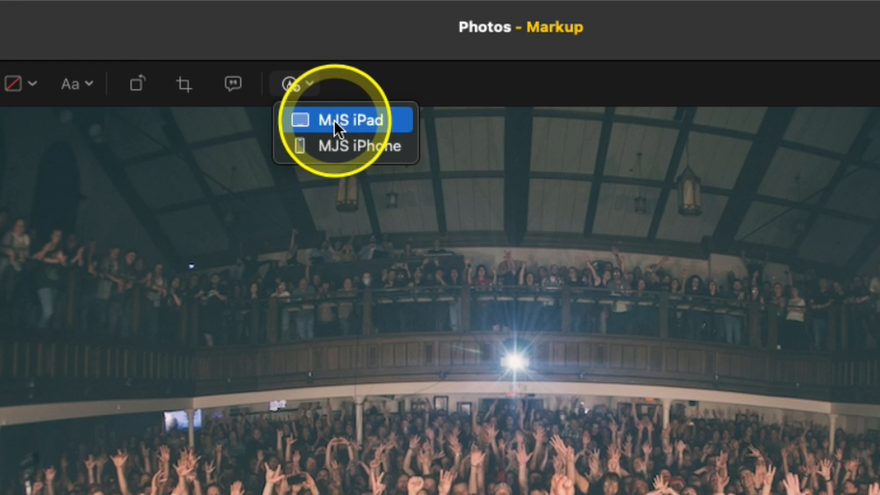
# From the iPad, handwrite 'Switchfoot Concert, Columbus, Ohio 2023' in white pen and circle a raised hand
pyautogui.click(349, 119)
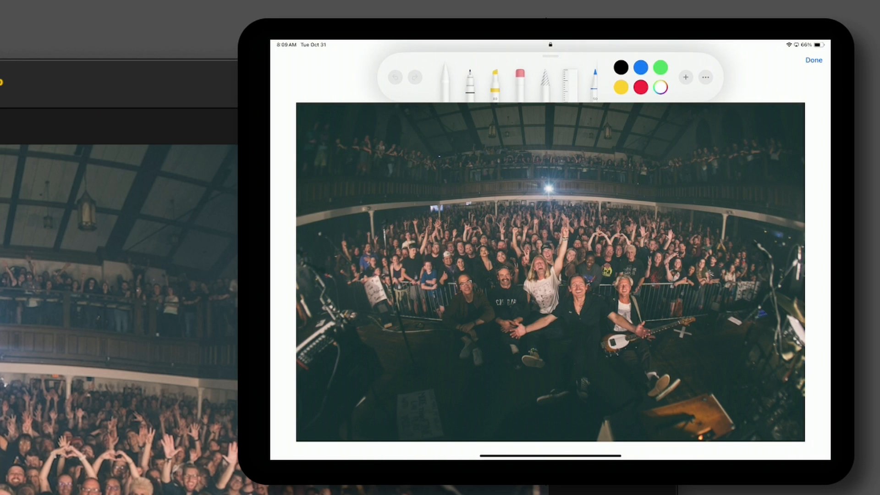
pyautogui.click(443, 75)
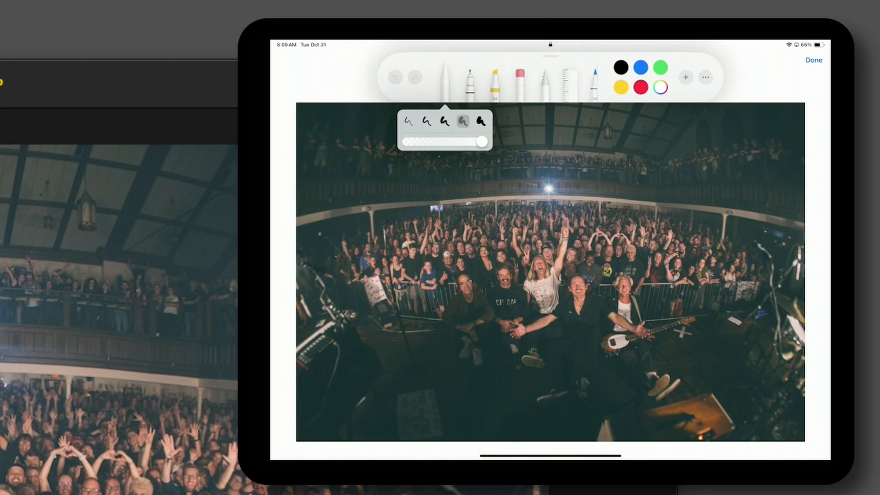
pyautogui.click(462, 121)
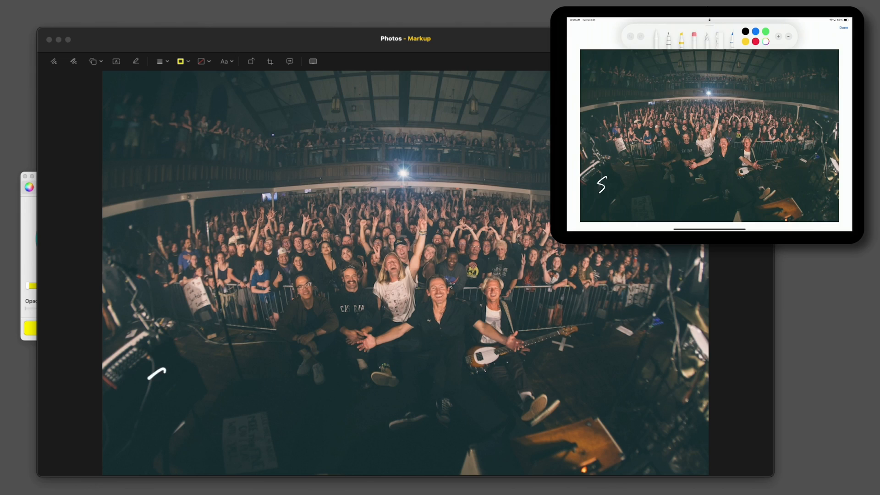
pyautogui.write('SWITCI')
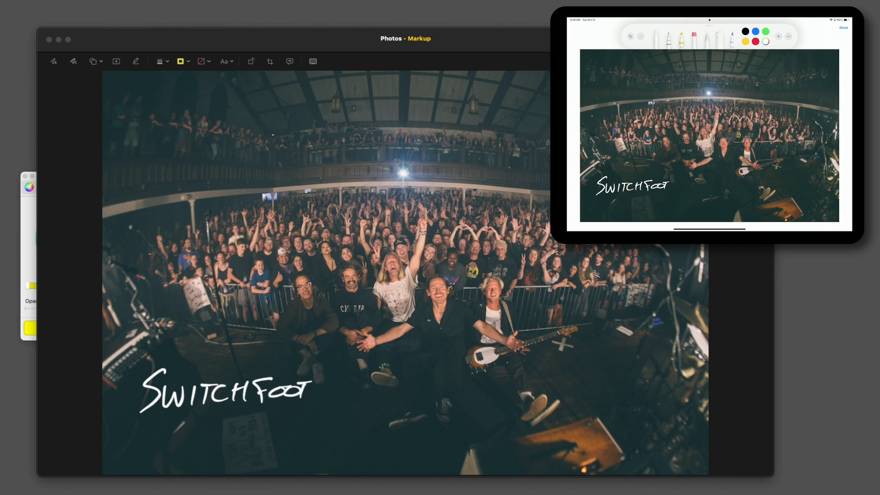
pyautogui.write('Conce')
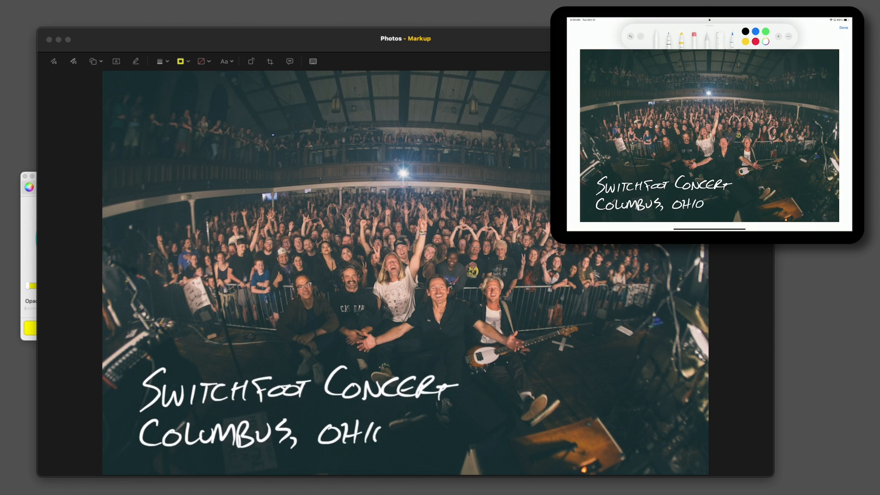
pyautogui.write('2023')
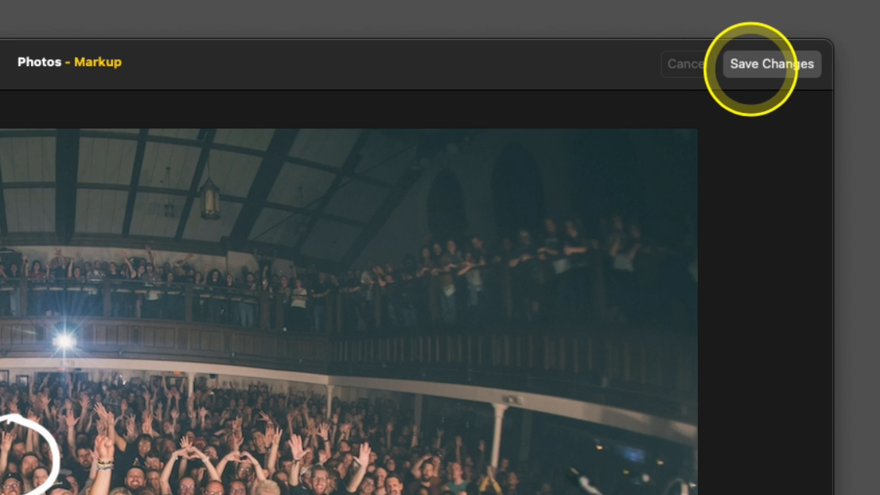
# Save the handwritten concert photo and return to the album grid with all four captioned photos
pyautogui.click(770, 64)
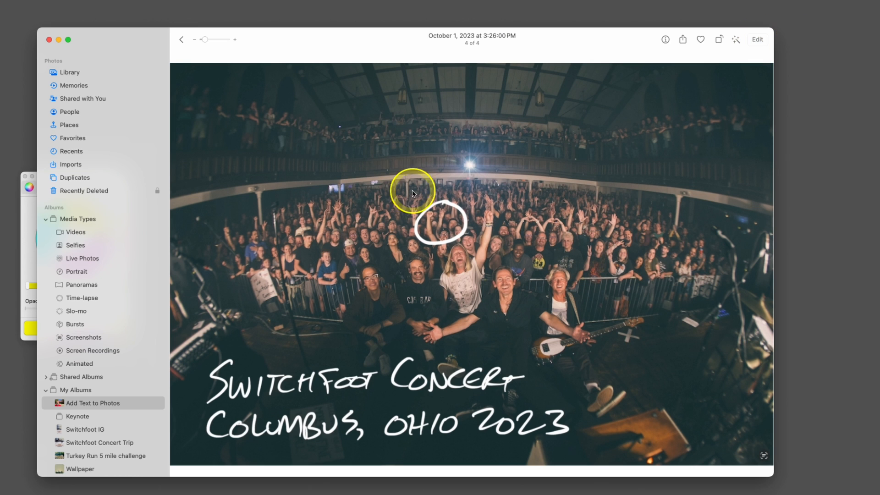
pyautogui.click(182, 39)
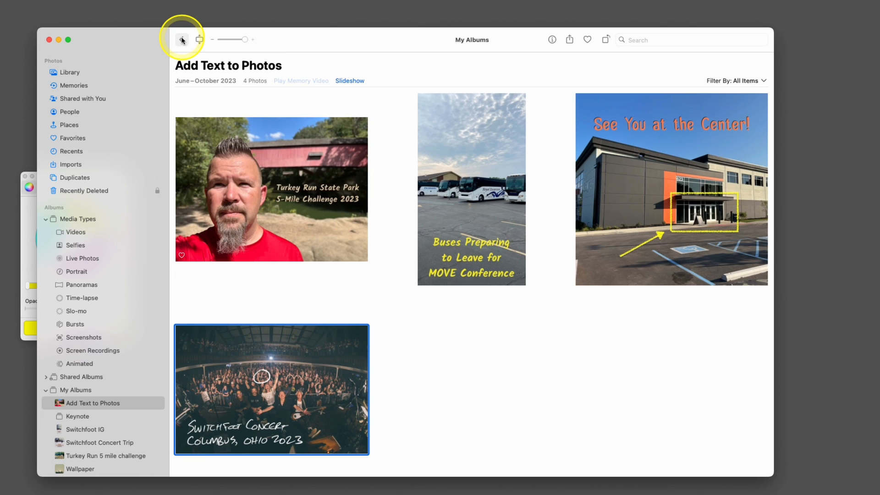